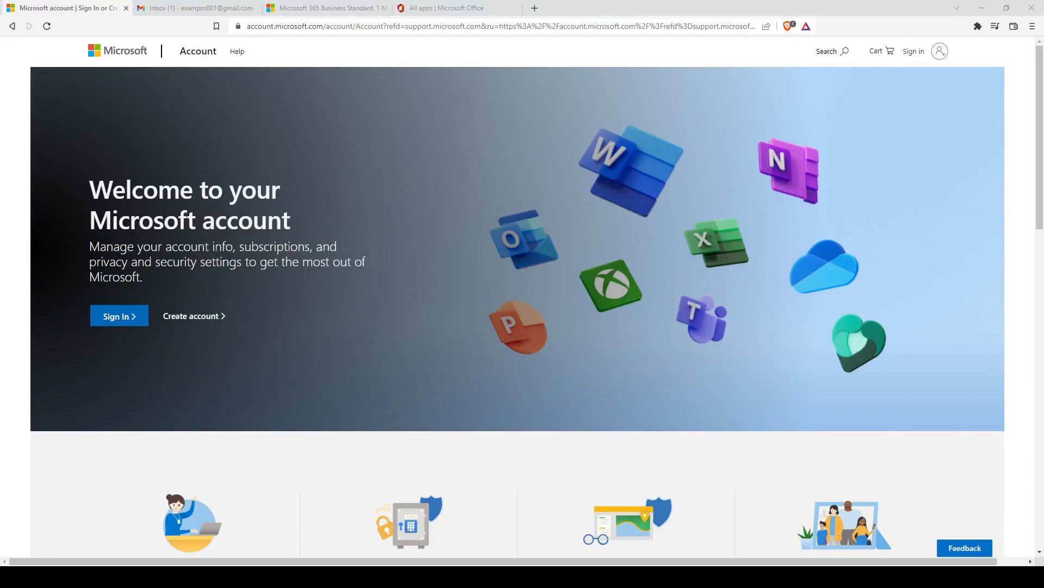
{"action": "mouse_move", "coordinate": [297, 337]}
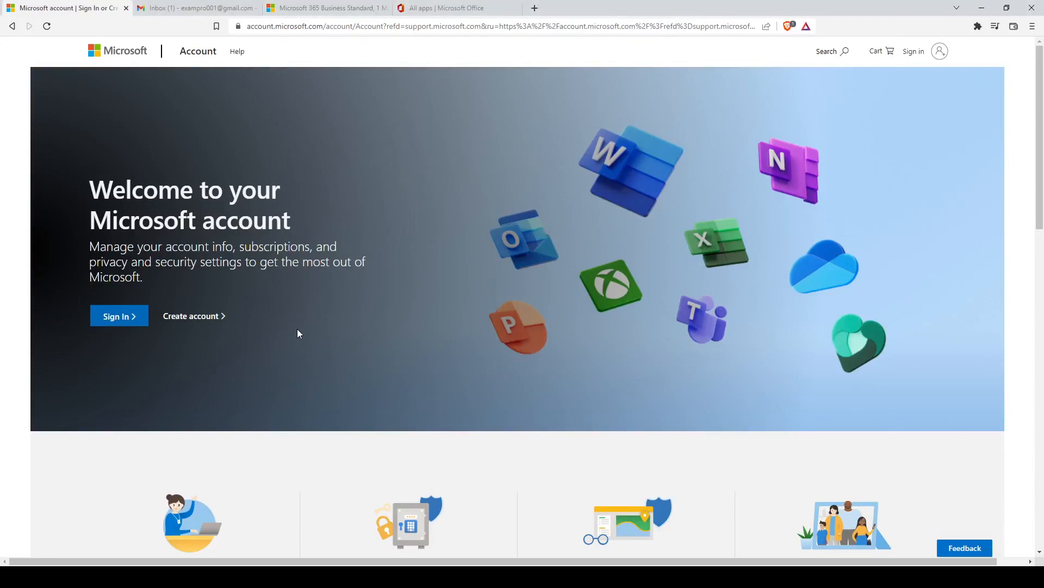
{"action": "mouse_move", "coordinate": [306, 339]}
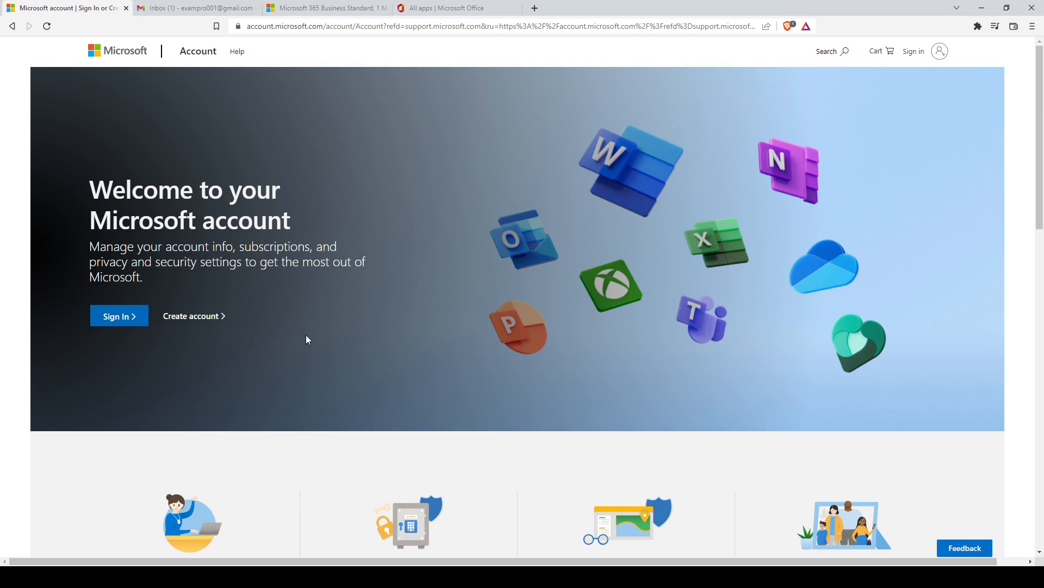
{"action": "mouse_move", "coordinate": [193, 315]}
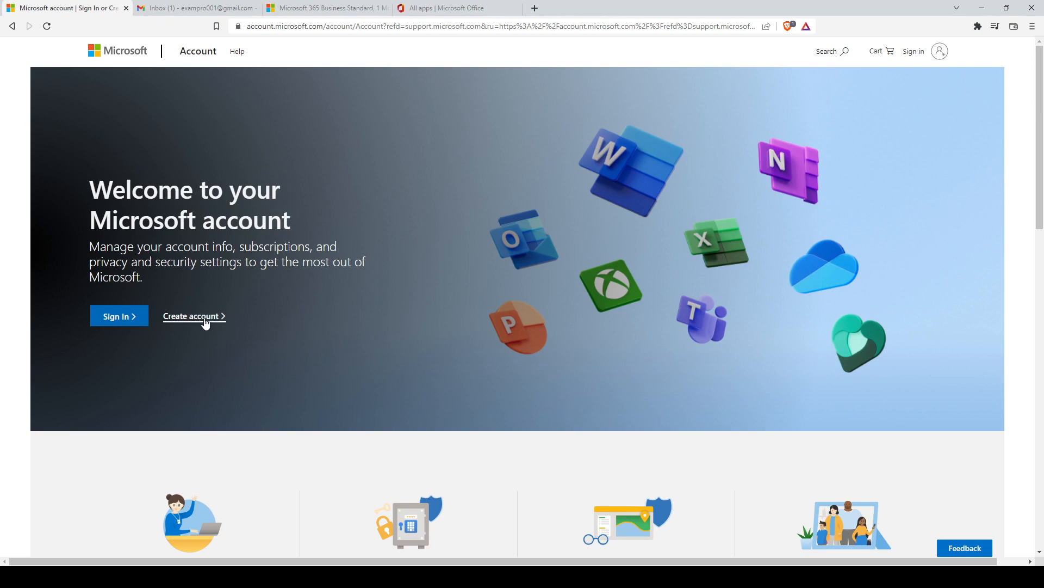
{"action": "left_click", "coordinate": [193, 316]}
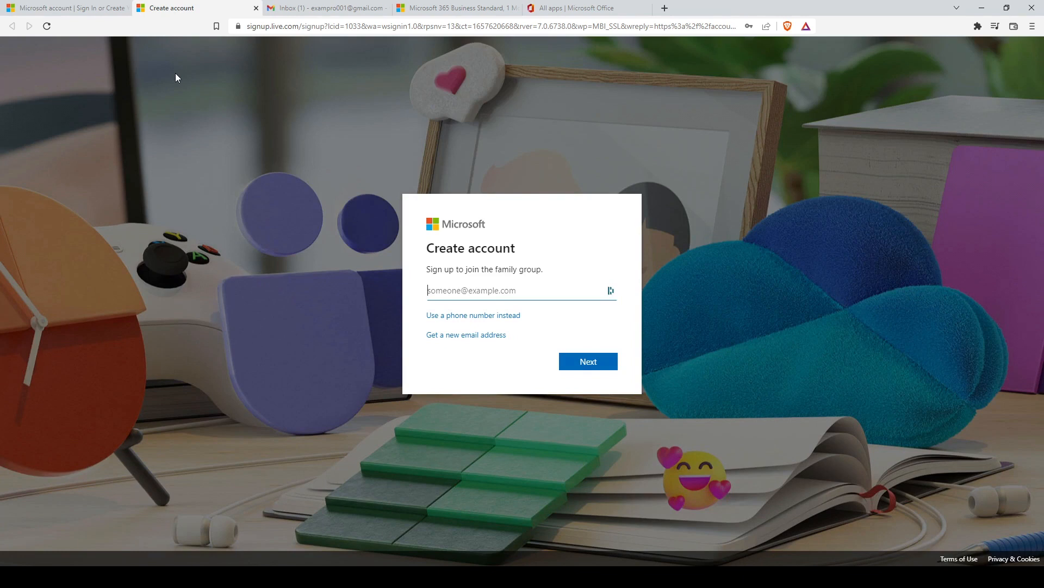
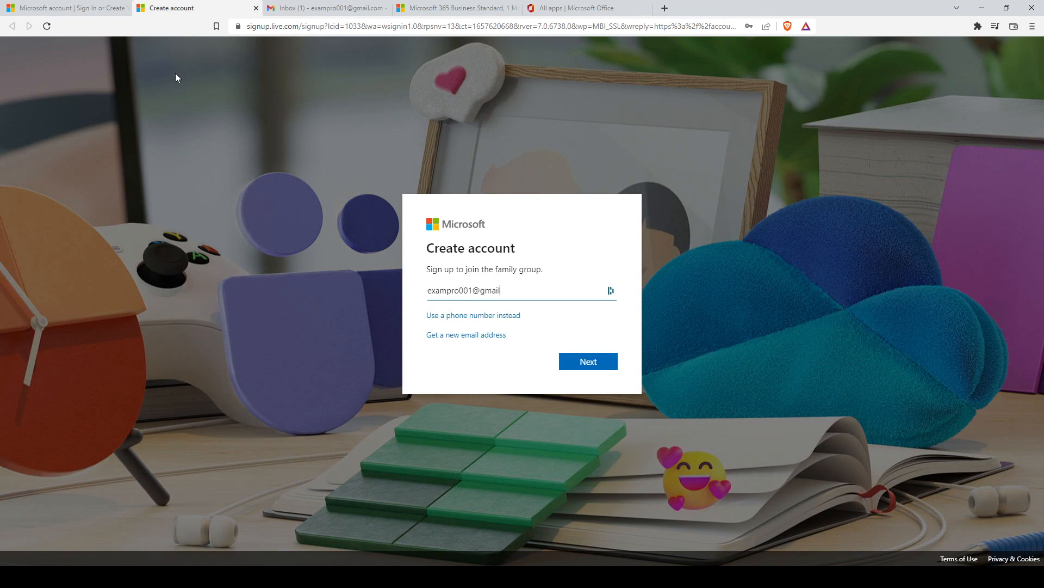
{"action": "left_click", "coordinate": [587, 361]}
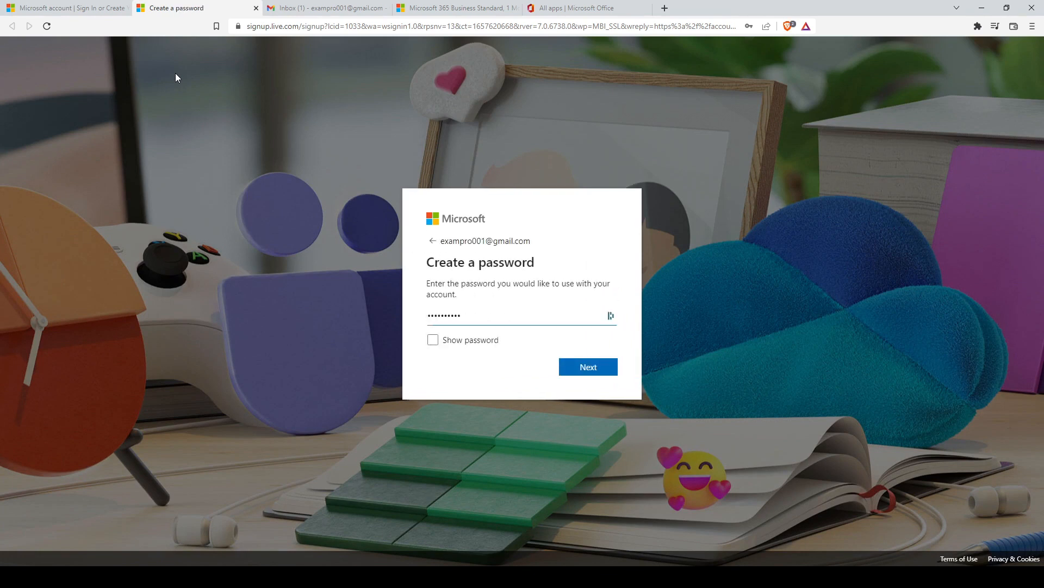
{"action": "left_click", "coordinate": [588, 366]}
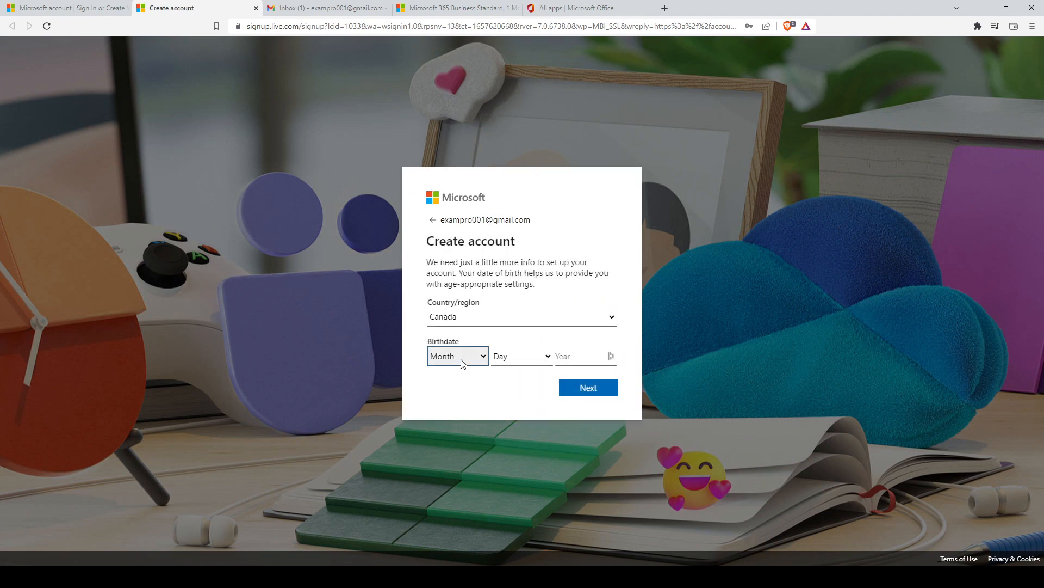
{"action": "left_click", "coordinate": [457, 356]}
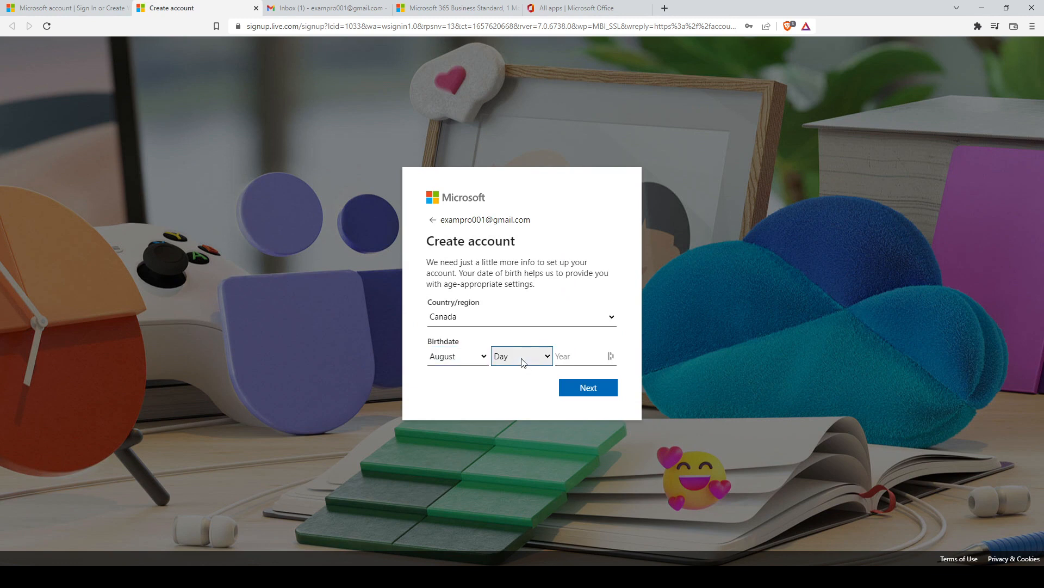
{"action": "type", "text": "1992"}
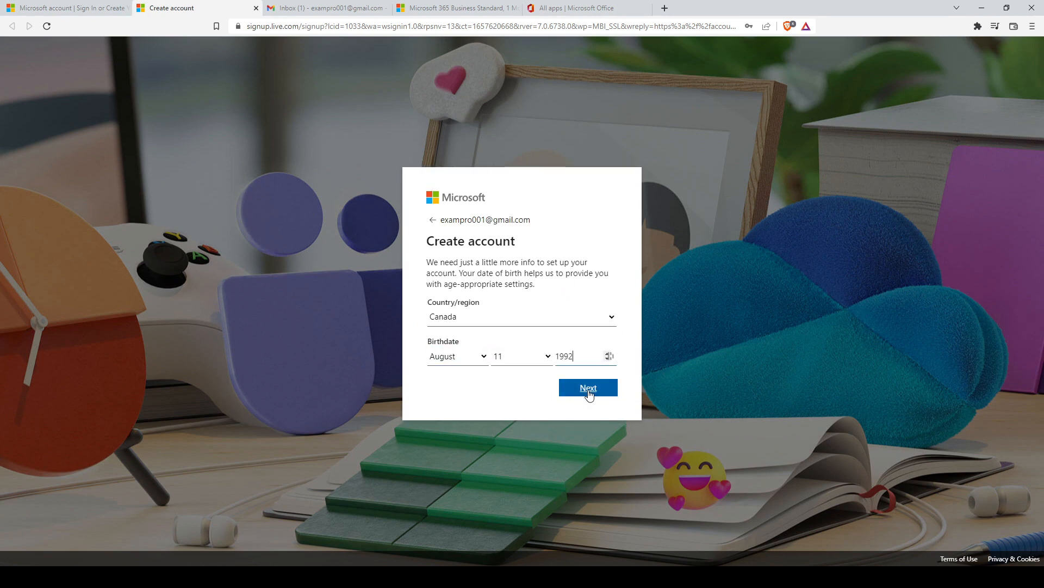
{"action": "left_click", "coordinate": [587, 388]}
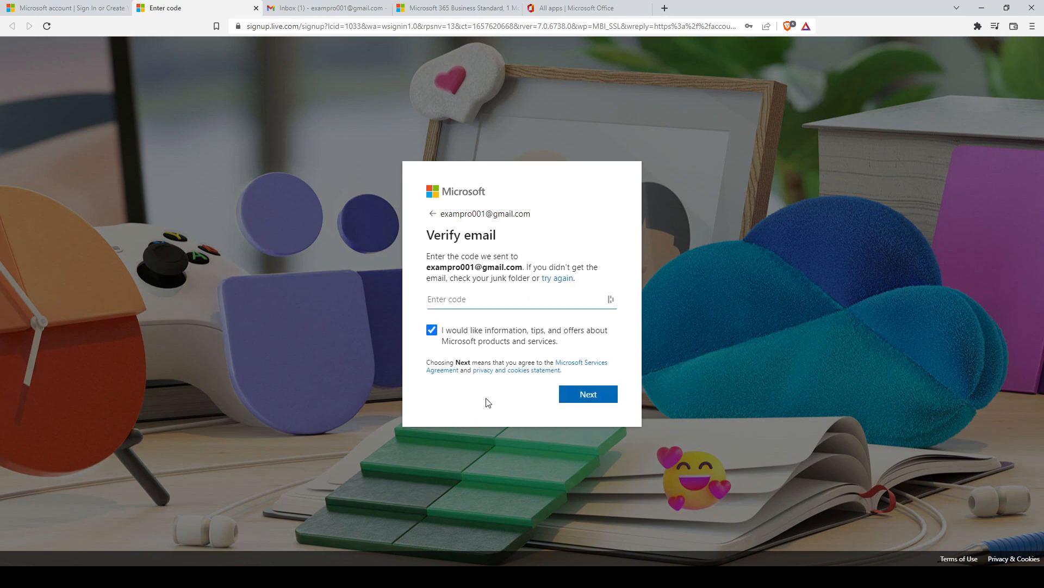
{"action": "mouse_move", "coordinate": [378, 209]}
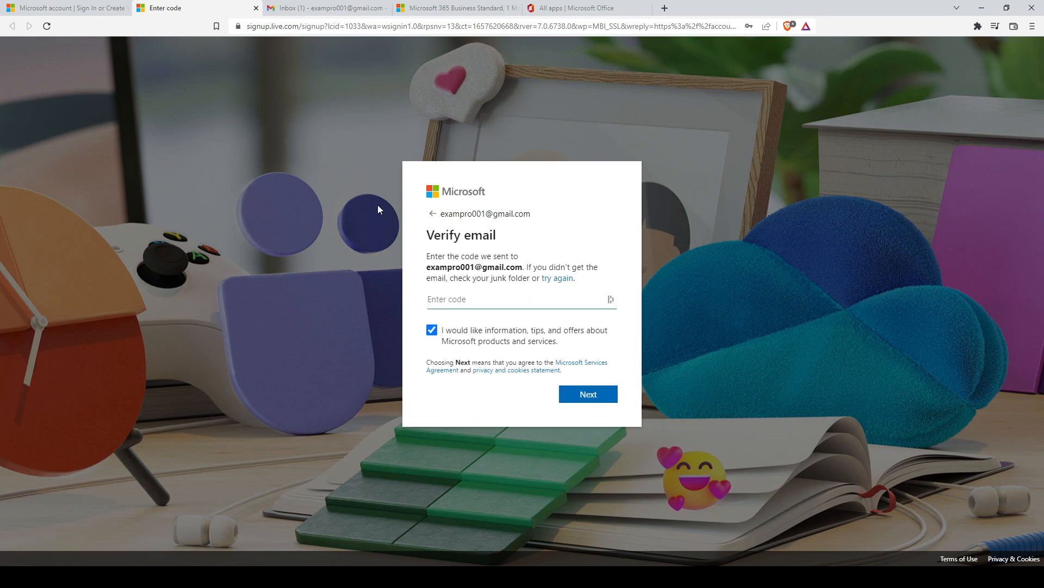
{"action": "mouse_move", "coordinate": [358, 249]}
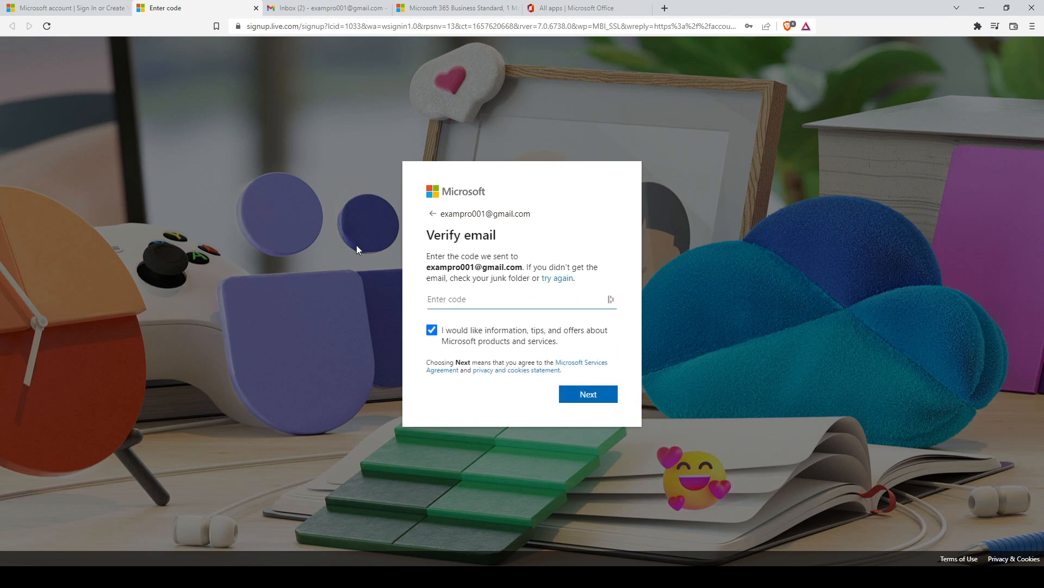
{"action": "left_click", "coordinate": [325, 9]}
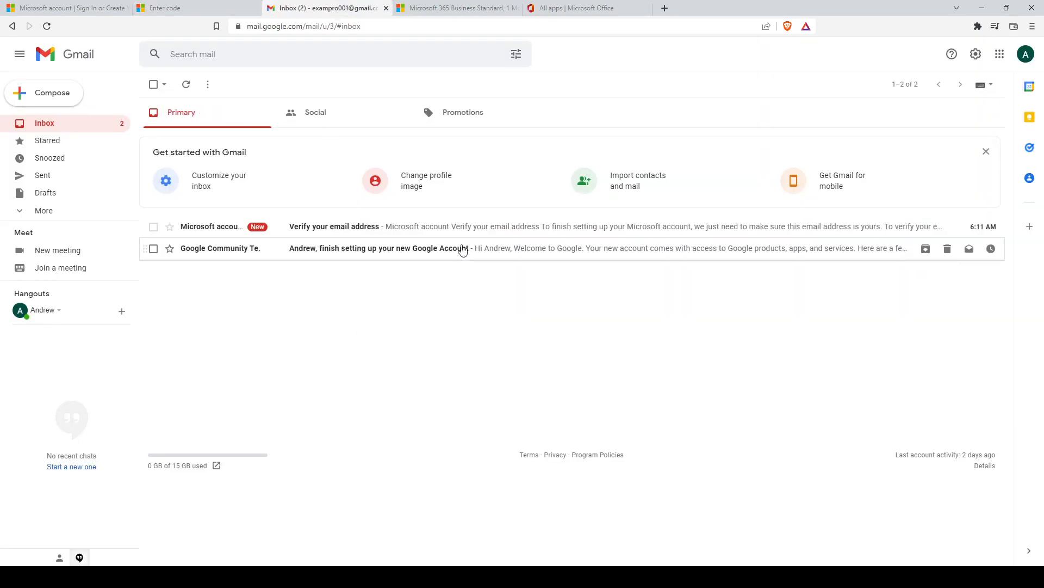
{"action": "left_click", "coordinate": [333, 226]}
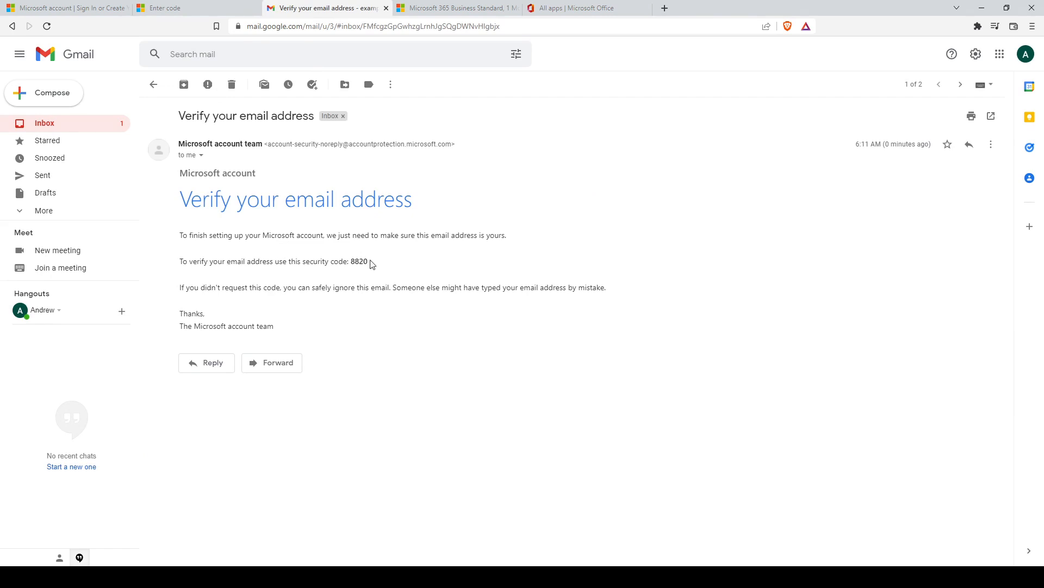
{"action": "double_click", "coordinate": [358, 261]}
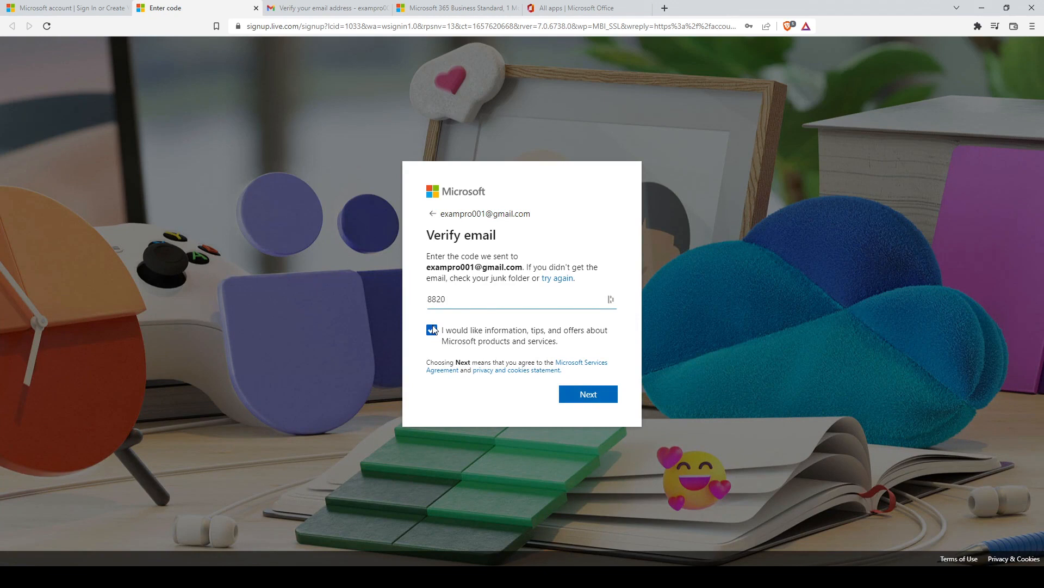
{"action": "left_click", "coordinate": [432, 330]}
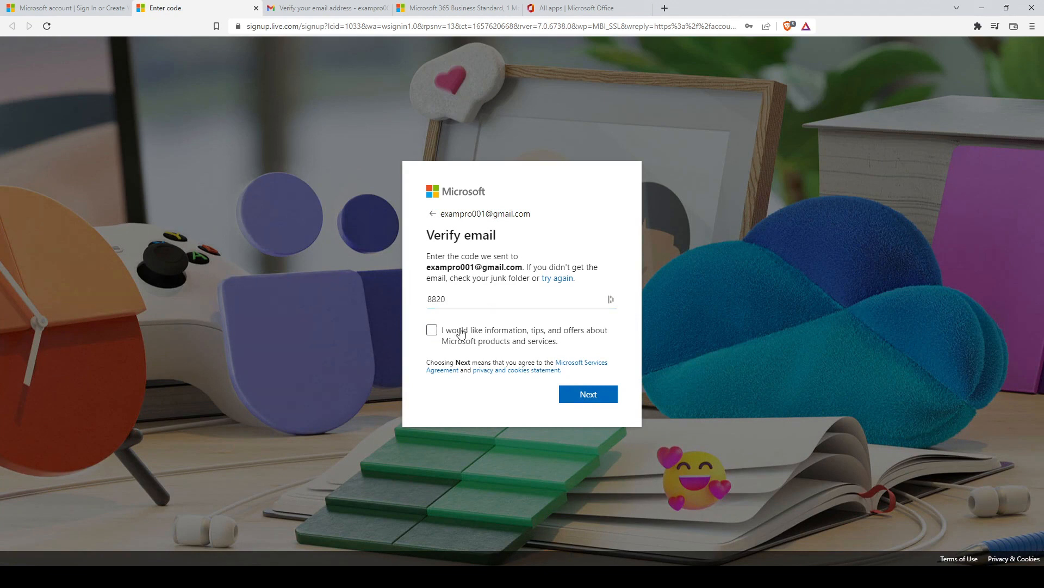
{"action": "left_click", "coordinate": [587, 394]}
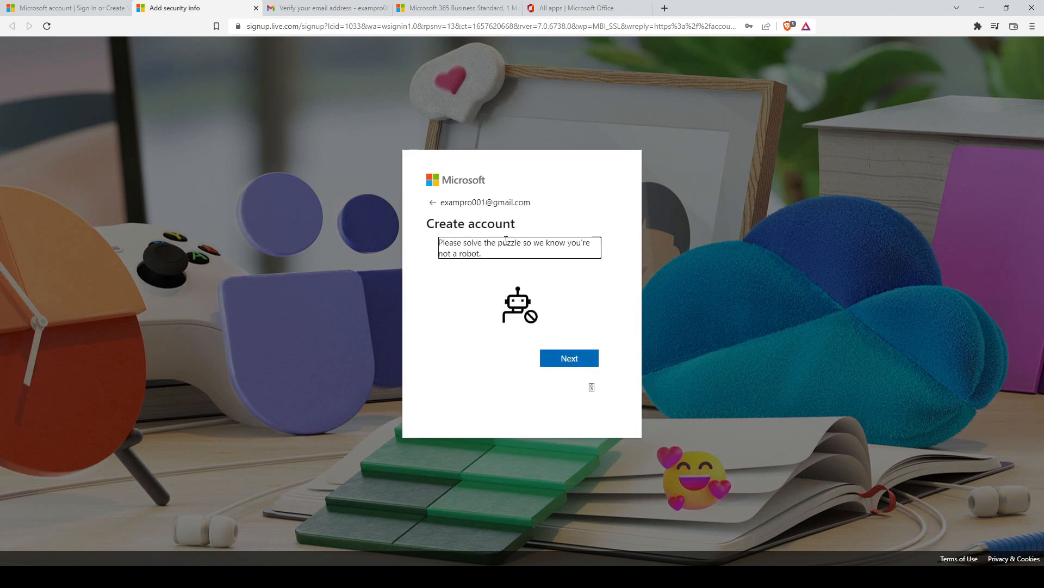
{"action": "left_click", "coordinate": [568, 358]}
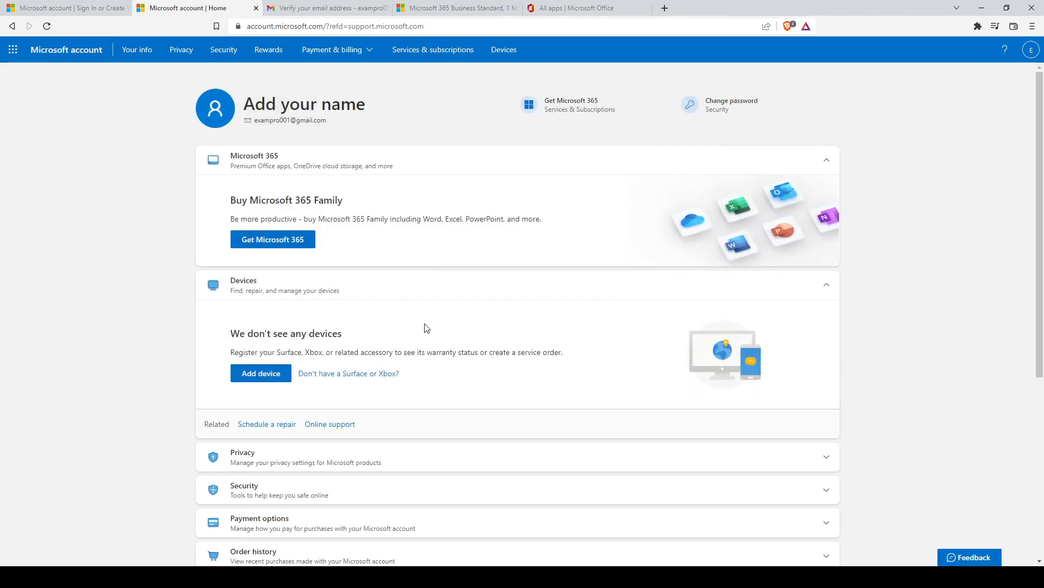
{"action": "scroll", "scroll_direction": "down", "scroll_amount": 3}
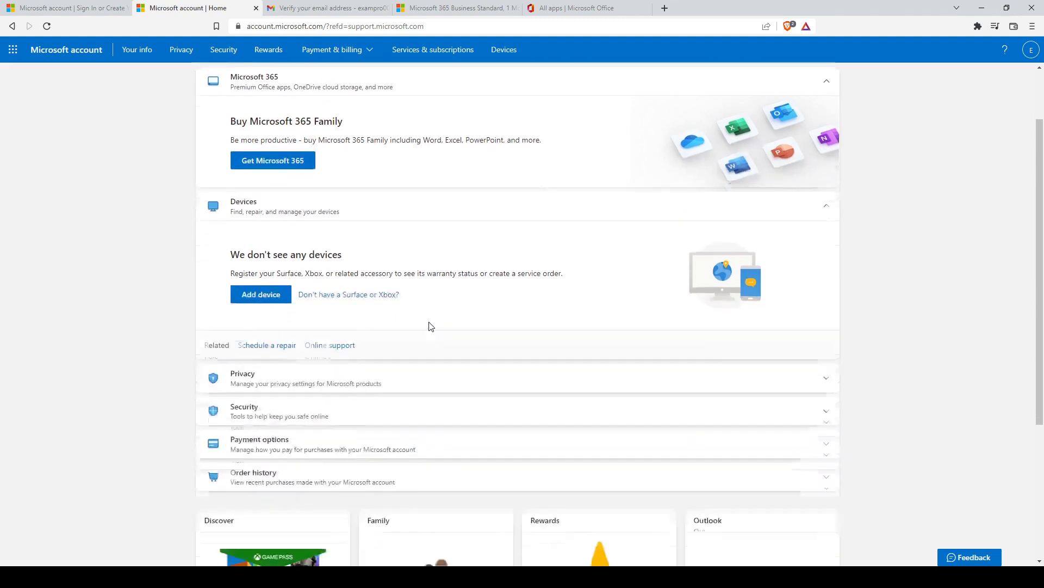
{"action": "scroll", "scroll_direction": "up", "scroll_amount": 3}
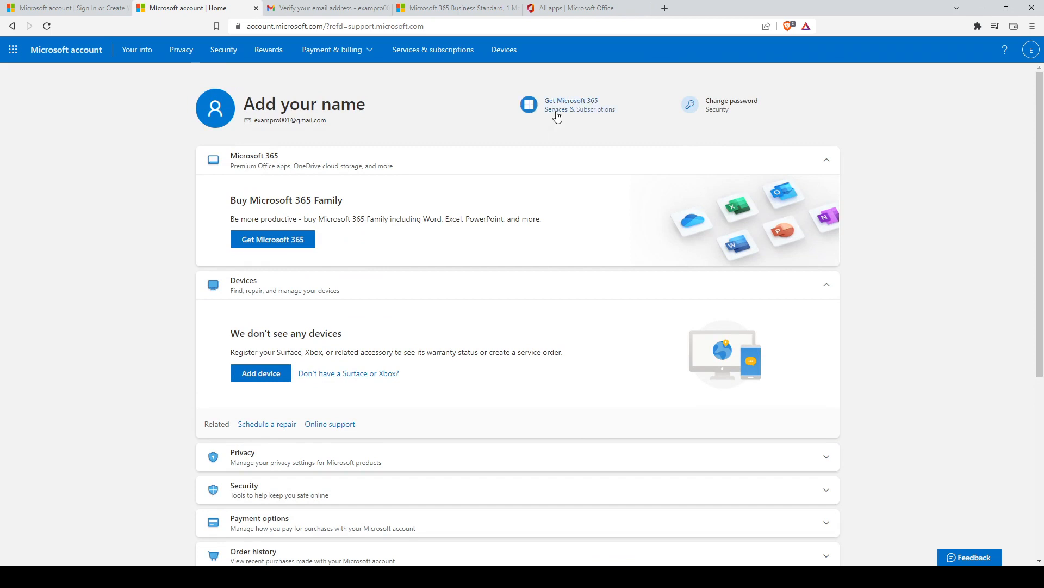
{"action": "mouse_move", "coordinate": [552, 118]}
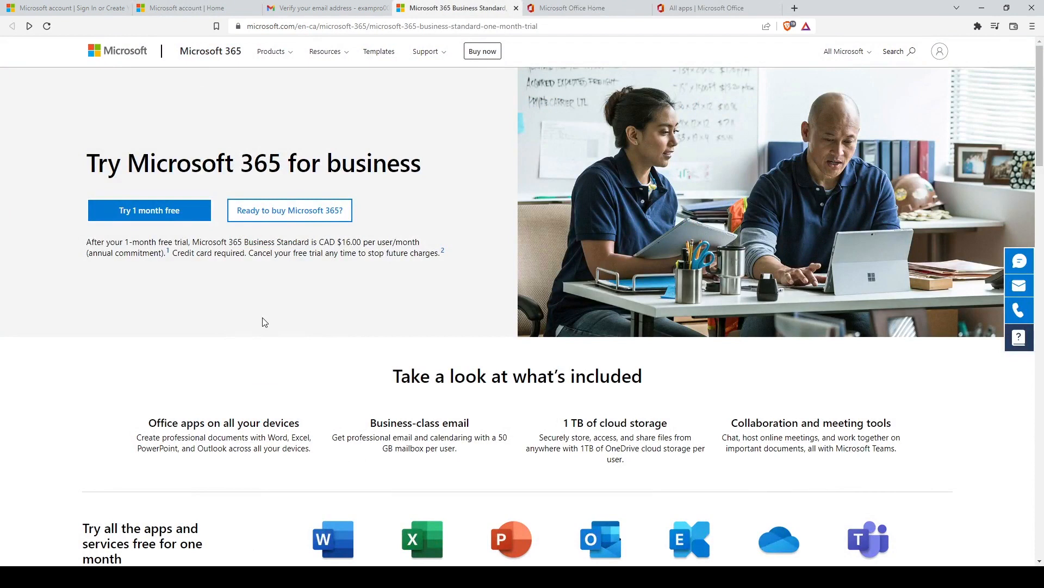
{"action": "mouse_move", "coordinate": [133, 344]}
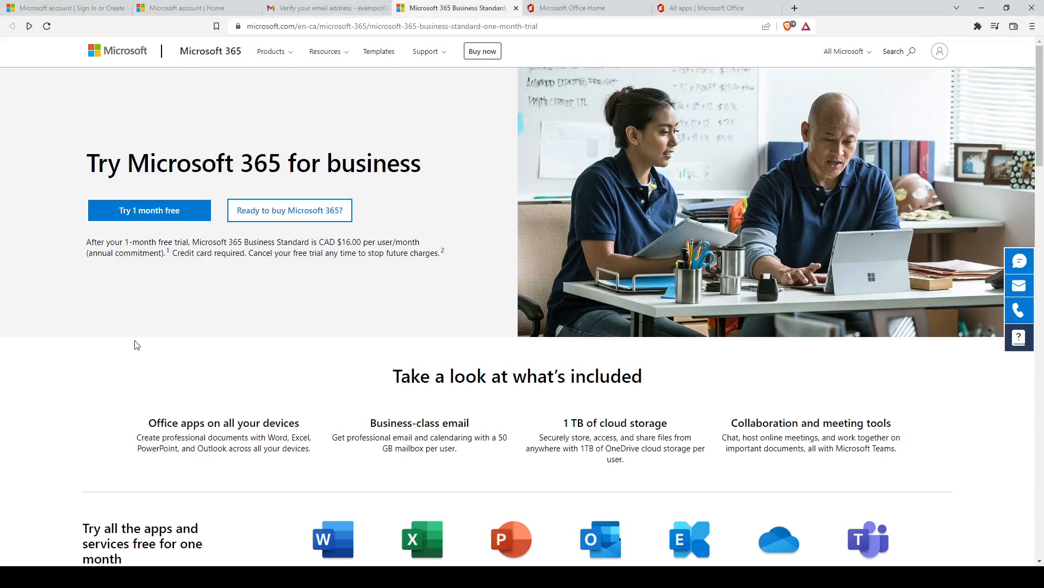
{"action": "mouse_move", "coordinate": [273, 298]}
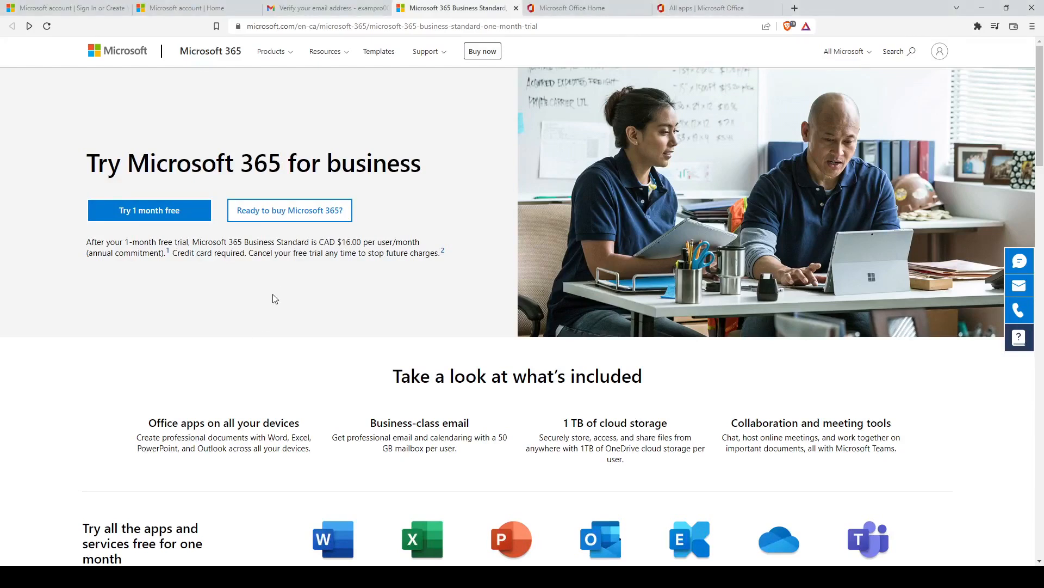
{"action": "mouse_move", "coordinate": [170, 219]}
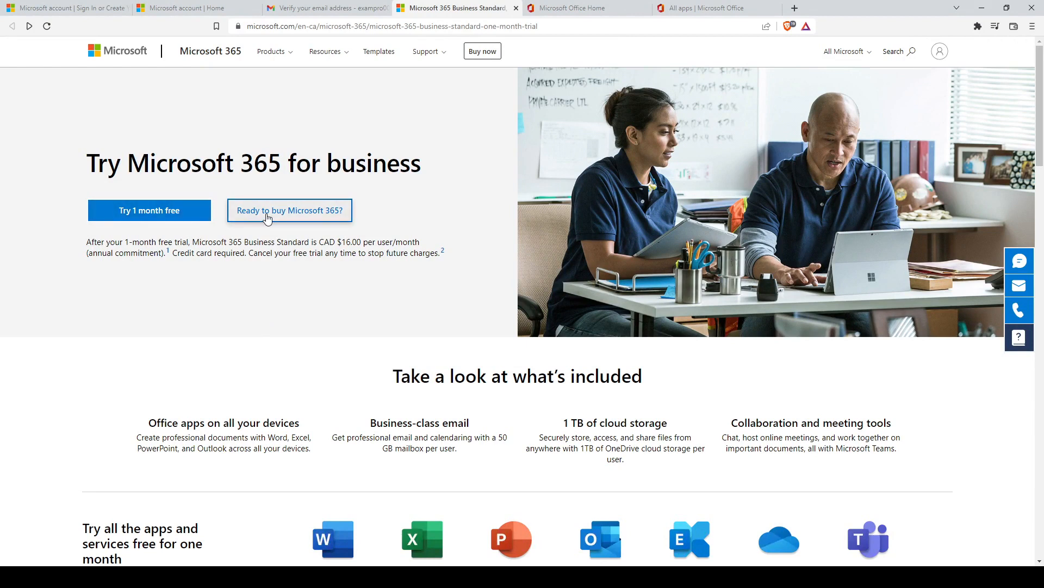
{"action": "mouse_move", "coordinate": [163, 230]}
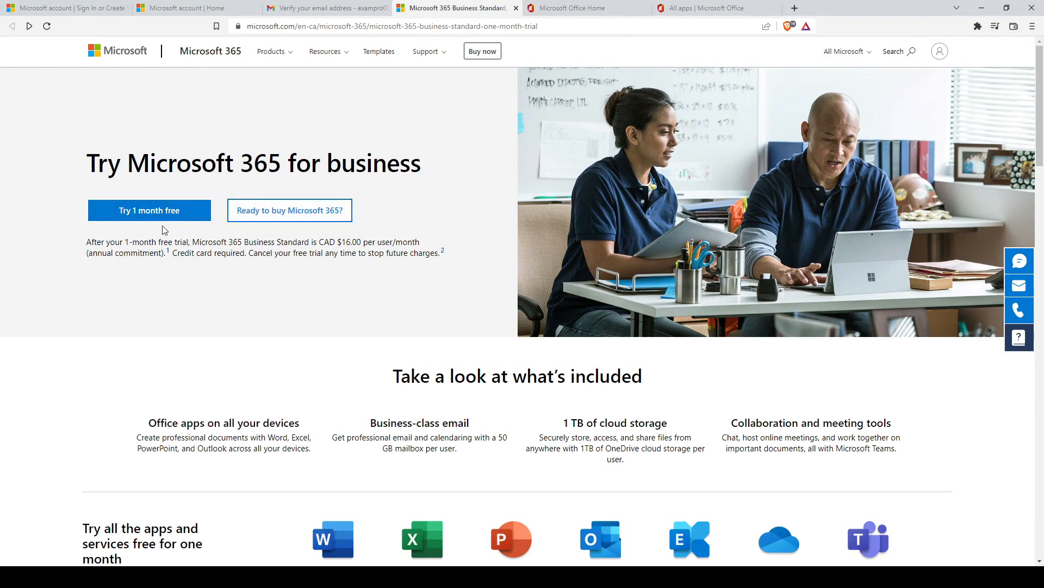
- Choose 'Try 1 month free' on the Microsoft 365 Business Standard page
{"action": "left_click", "coordinate": [149, 210]}
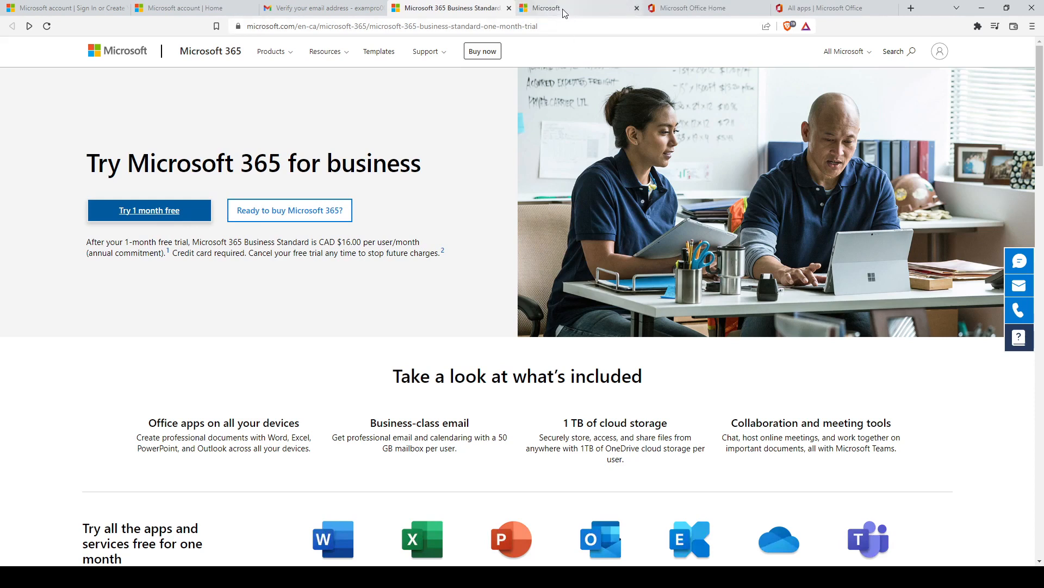
{"action": "left_click", "coordinate": [149, 210]}
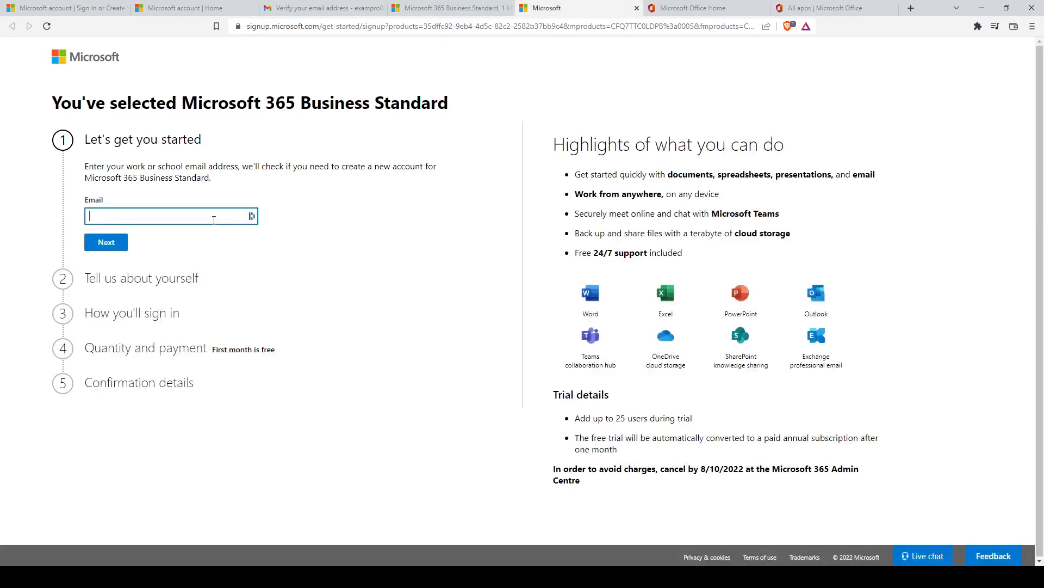
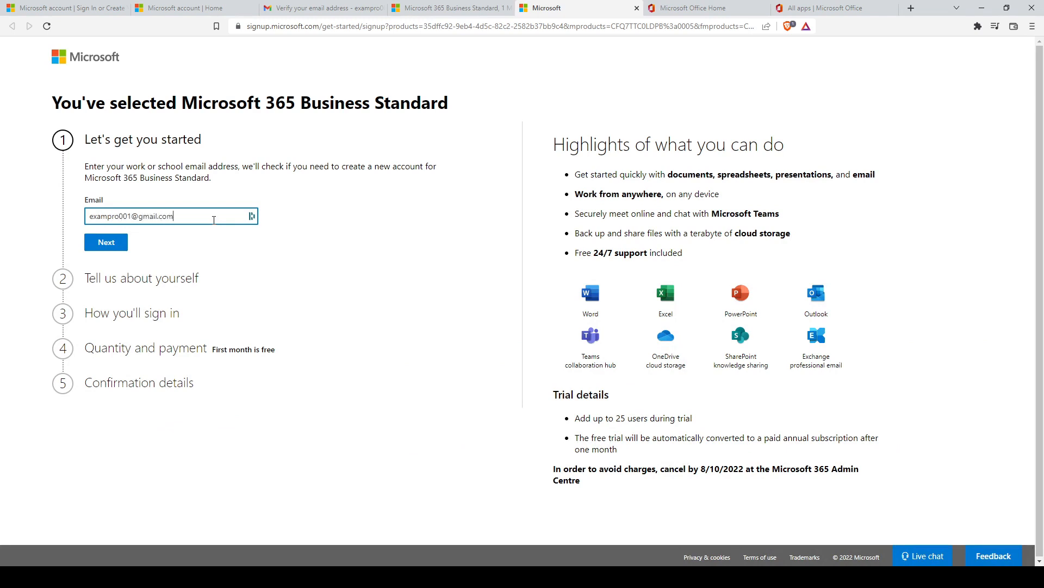
{"action": "left_click", "coordinate": [106, 241]}
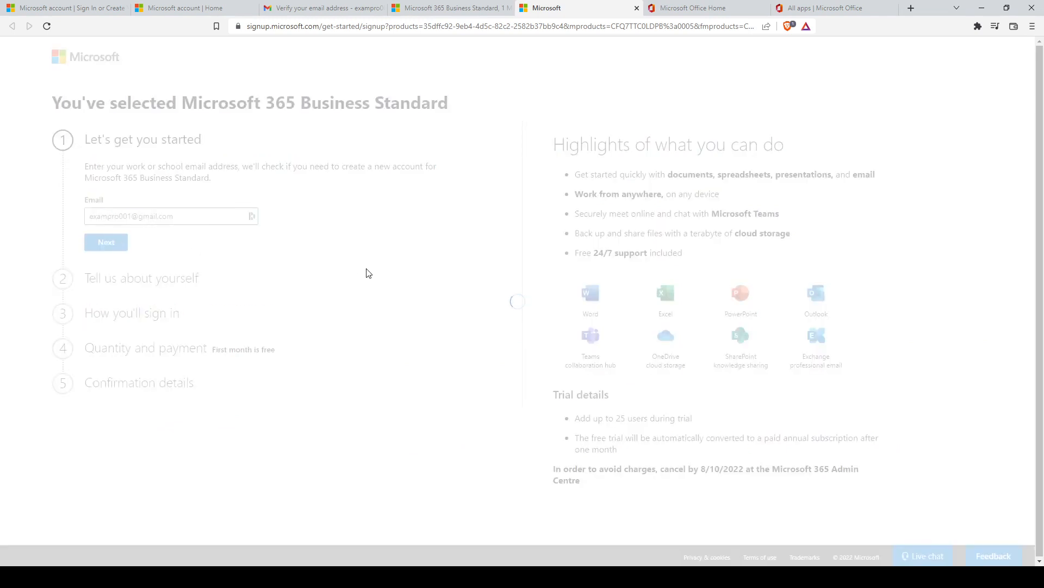
- Enter Andrew Brown, the business phone, company ExamPro and company size 1 person
{"action": "left_click", "coordinate": [105, 242]}
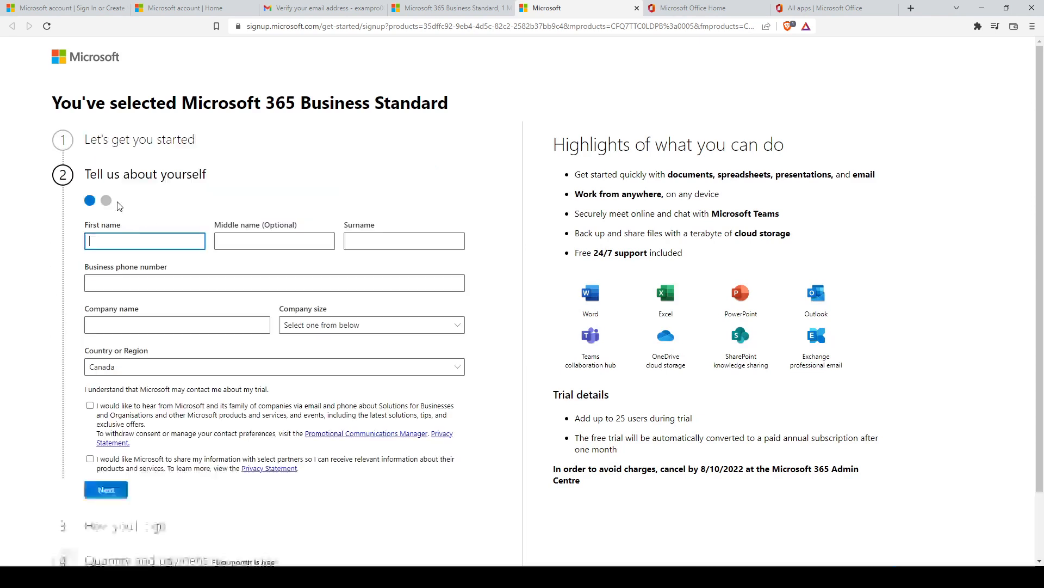
{"action": "type", "text": "Andr"}
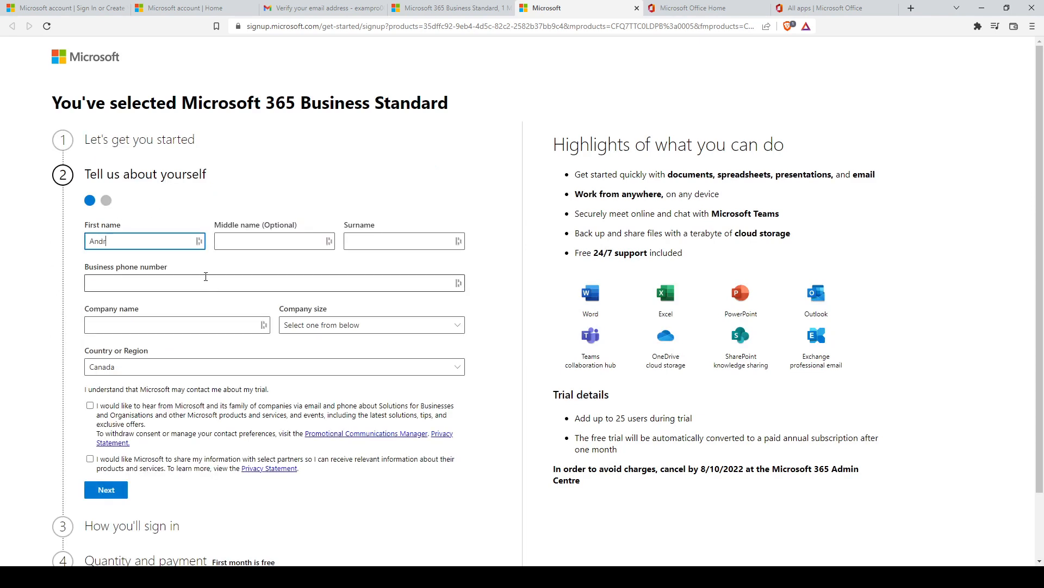
{"action": "type", "text": "Brown"}
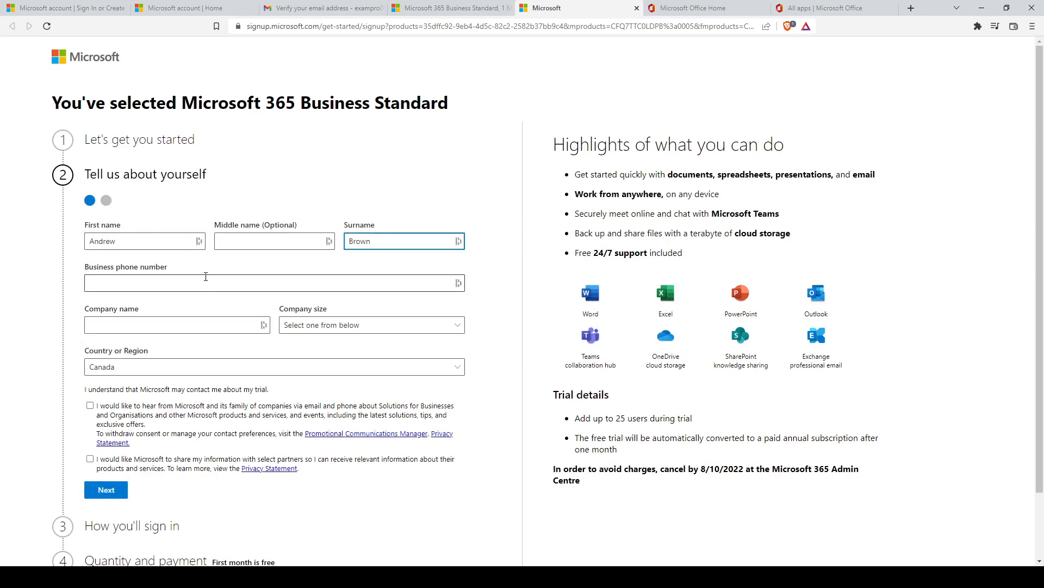
{"action": "left_click", "coordinate": [274, 282]}
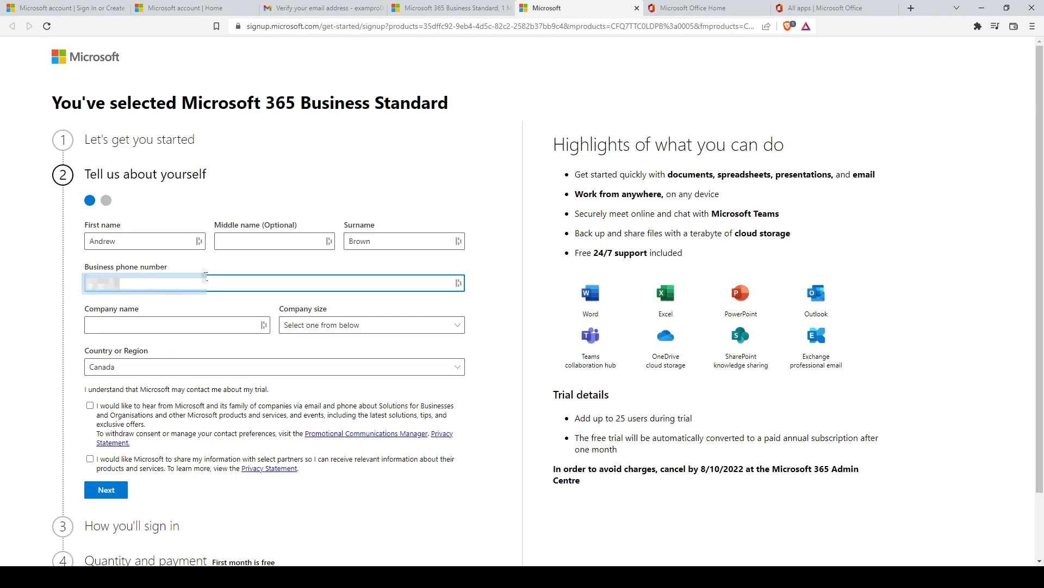
{"action": "type", "text": "ExamPro"}
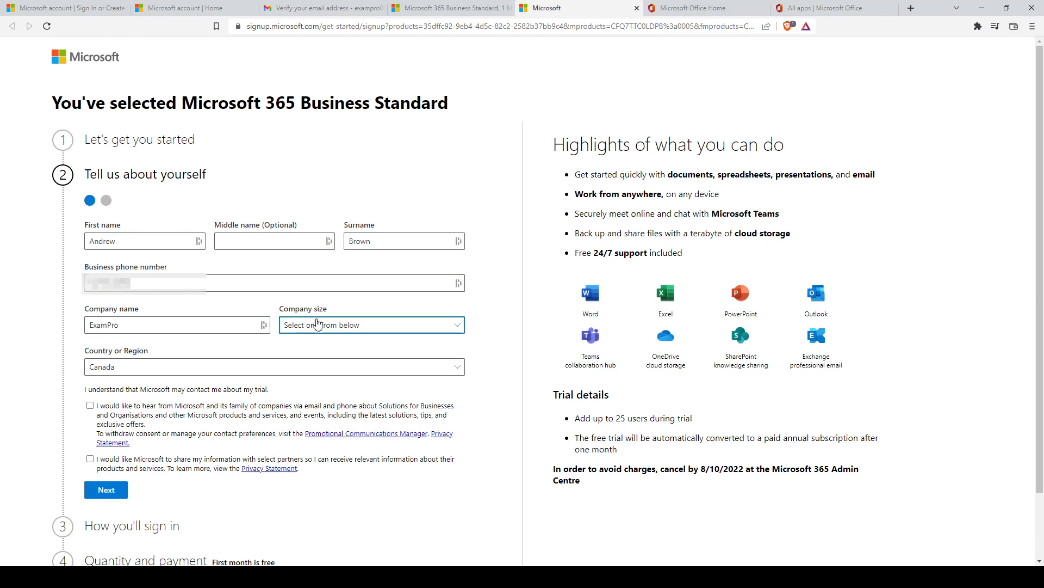
{"action": "left_click", "coordinate": [370, 324]}
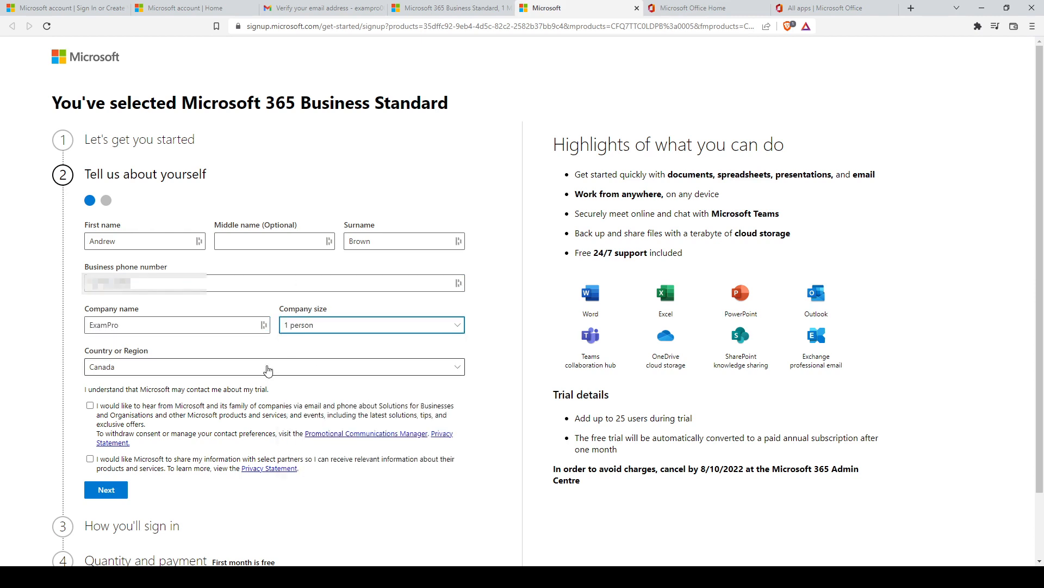
{"action": "left_click", "coordinate": [105, 489]}
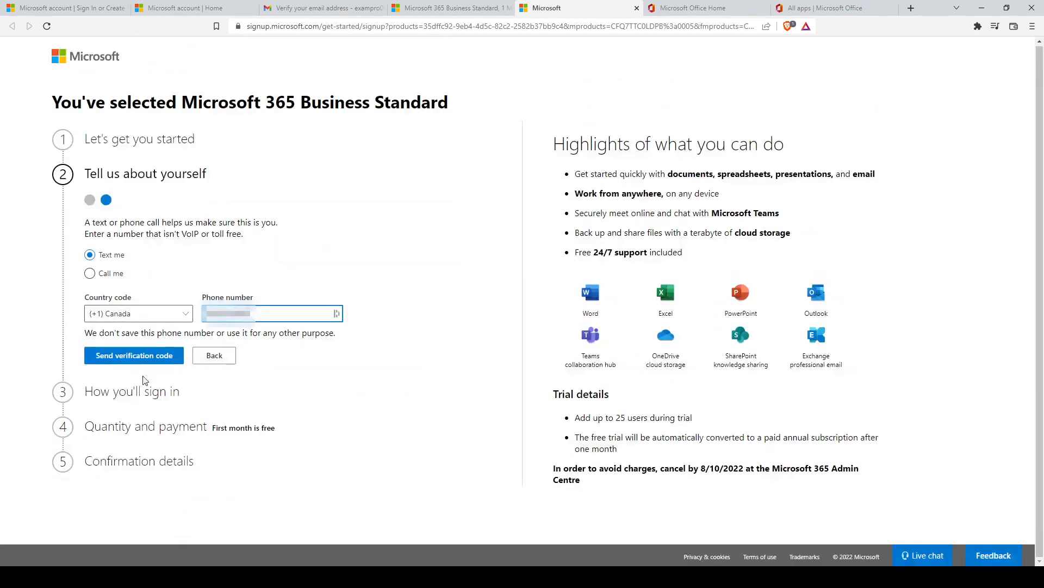
{"action": "left_click", "coordinate": [134, 356]}
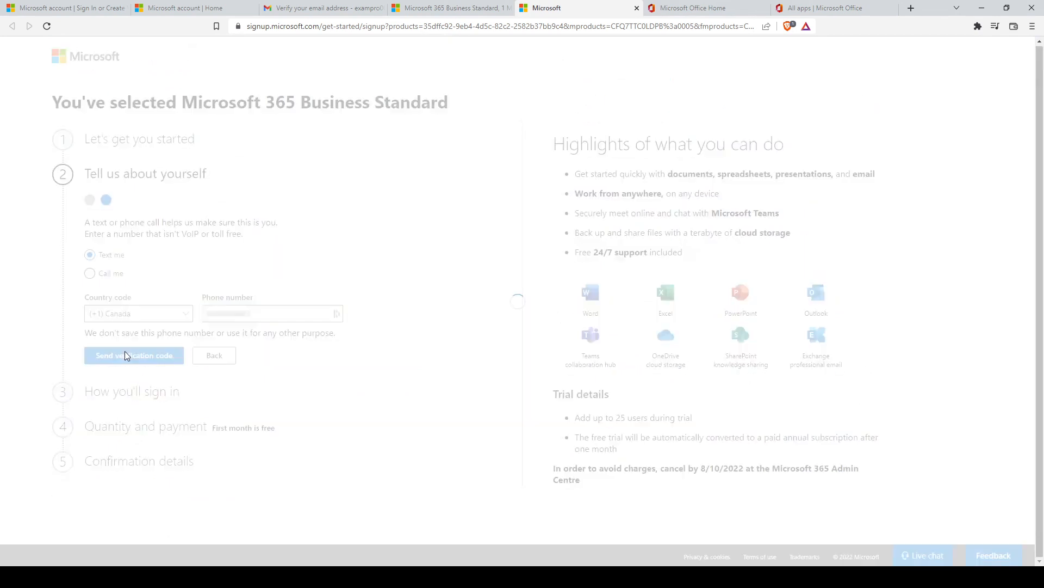
{"action": "left_click", "coordinate": [134, 356]}
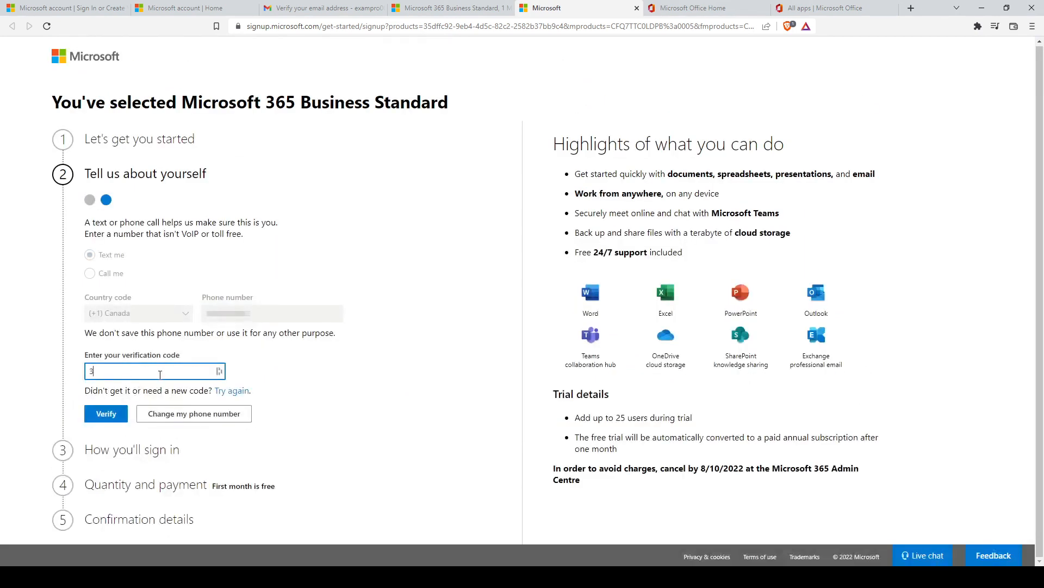
{"action": "type", "text": "76"}
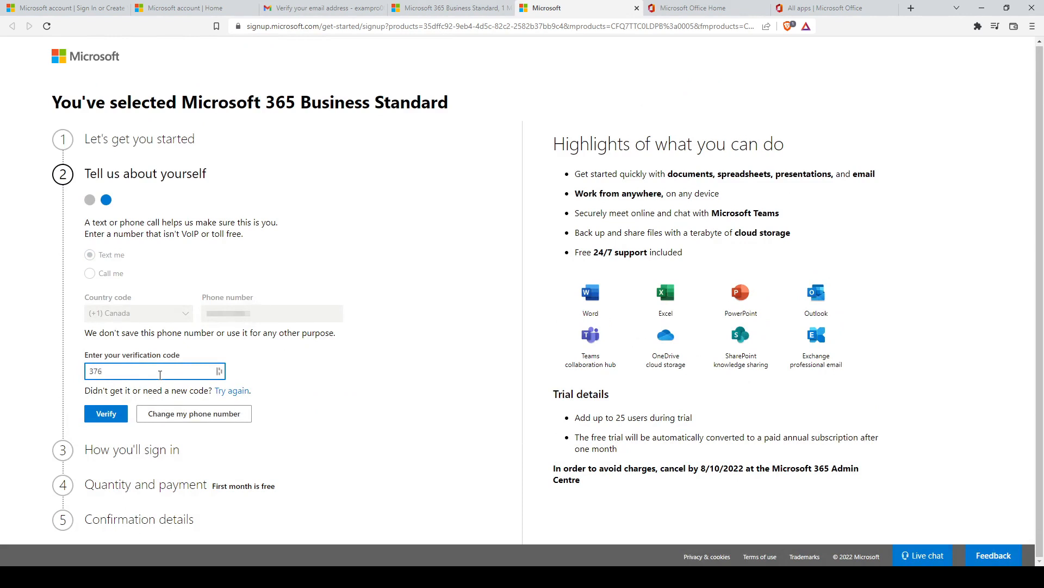
{"action": "type", "text": "083"}
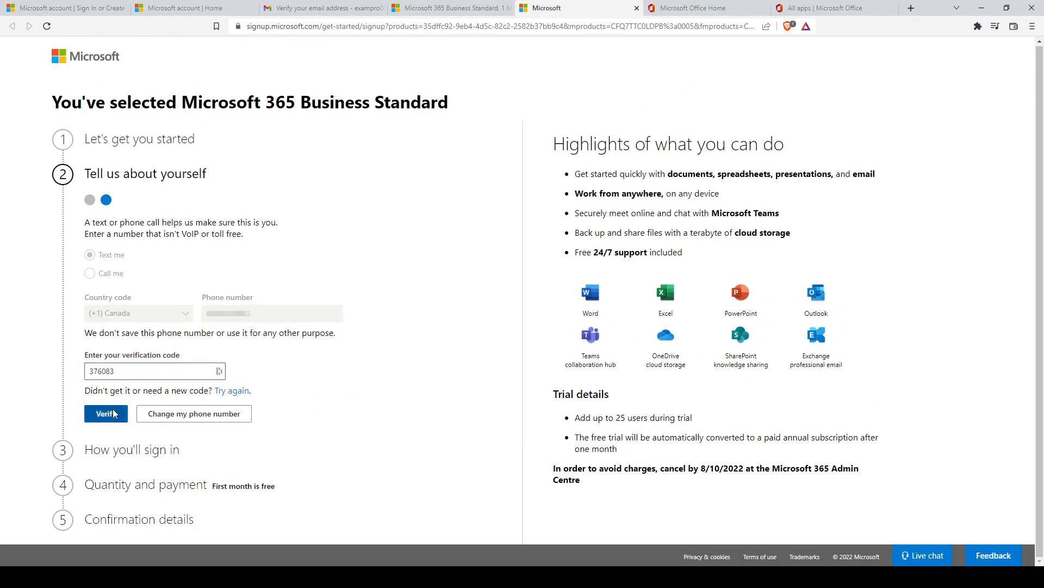
{"action": "left_click", "coordinate": [105, 413]}
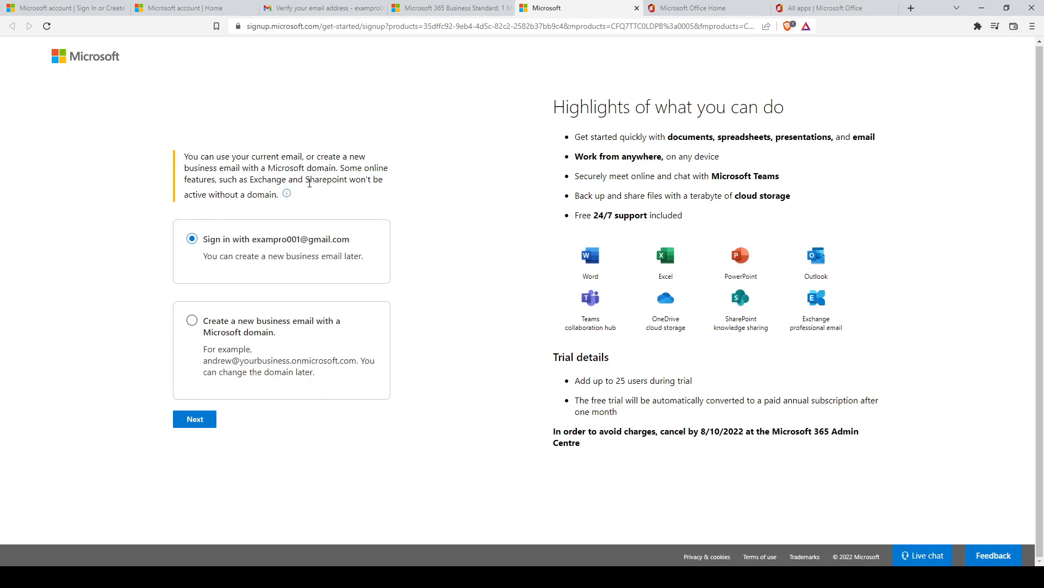
{"action": "mouse_move", "coordinate": [338, 171]}
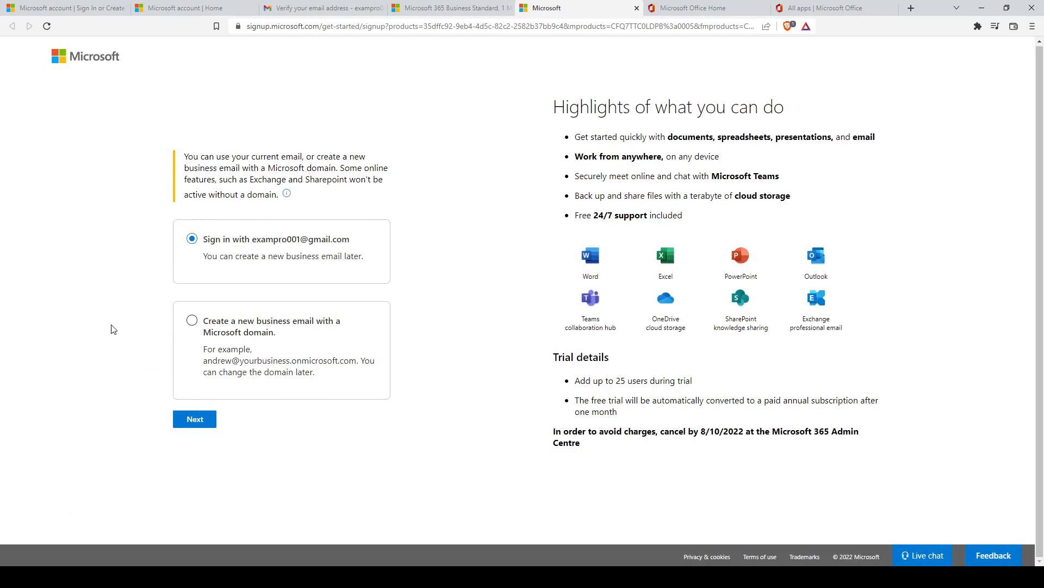
{"action": "mouse_move", "coordinate": [128, 367]}
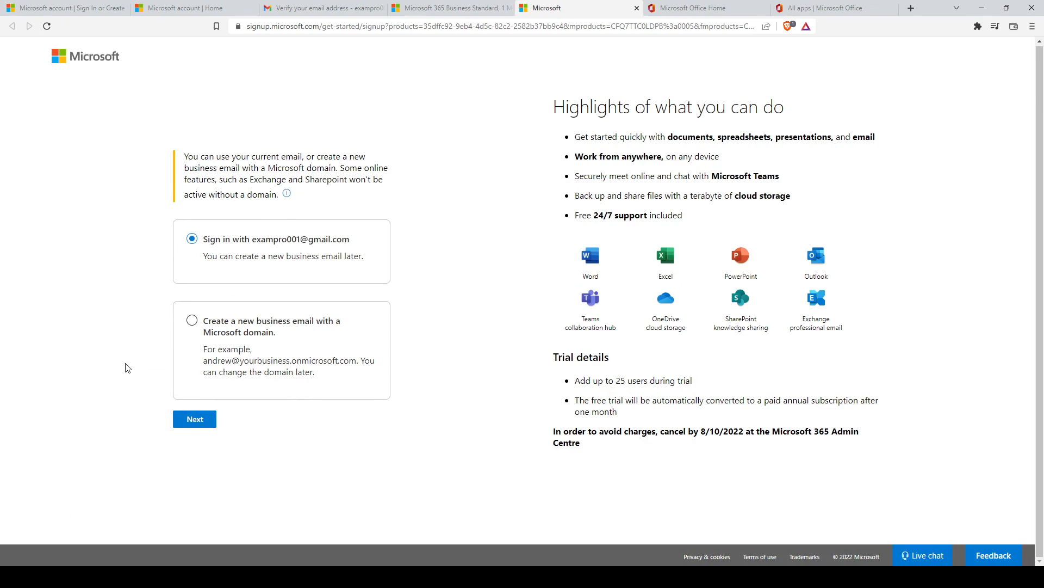
- Set the domain to ExamPro001, give user AndrewBrown a password, and continue
{"action": "left_click", "coordinate": [193, 419]}
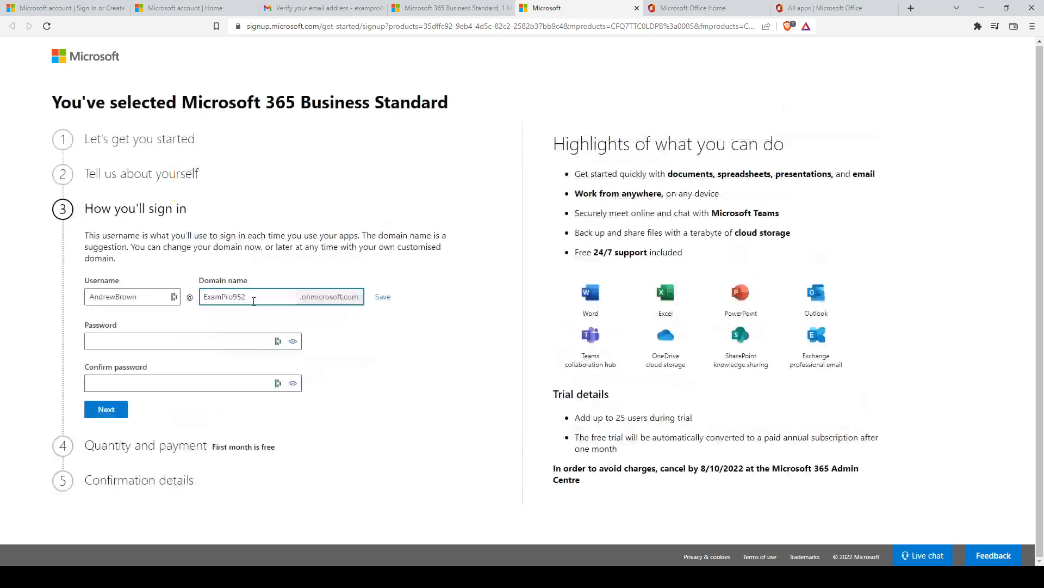
{"action": "key", "text": "Backspace"}
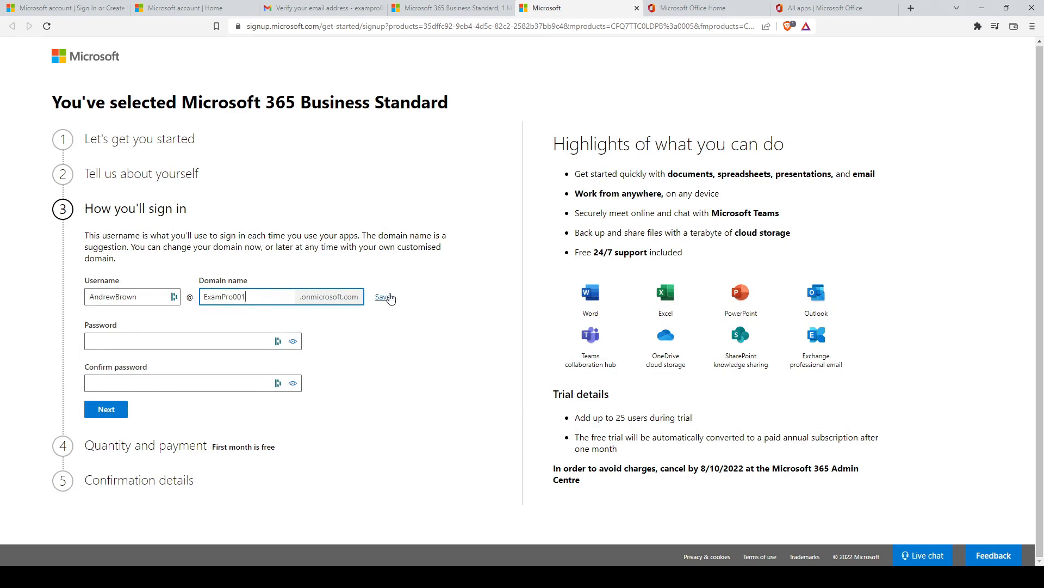
{"action": "left_click", "coordinate": [383, 297]}
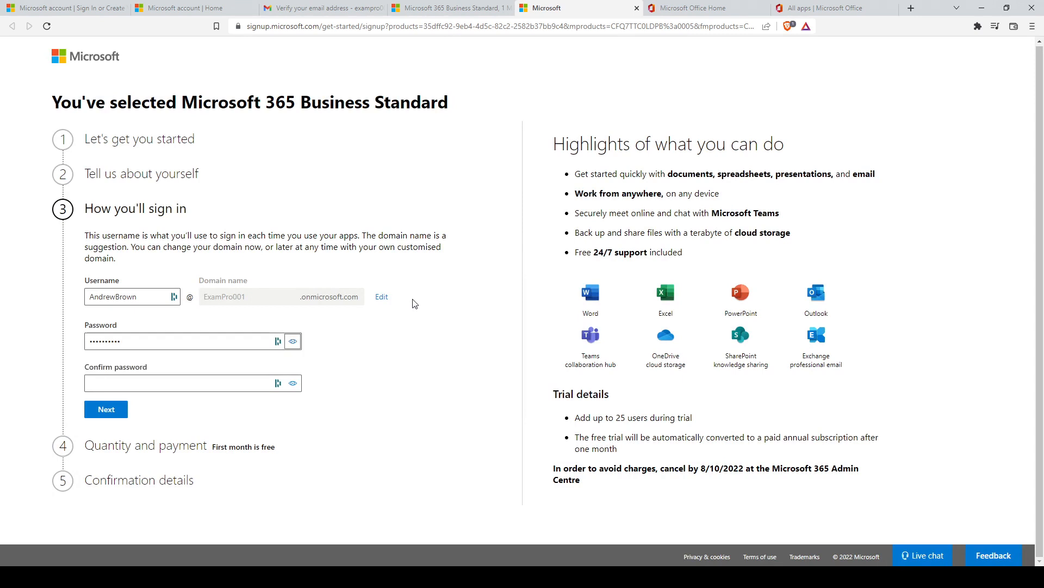
{"action": "type", "text": "••••••••••"}
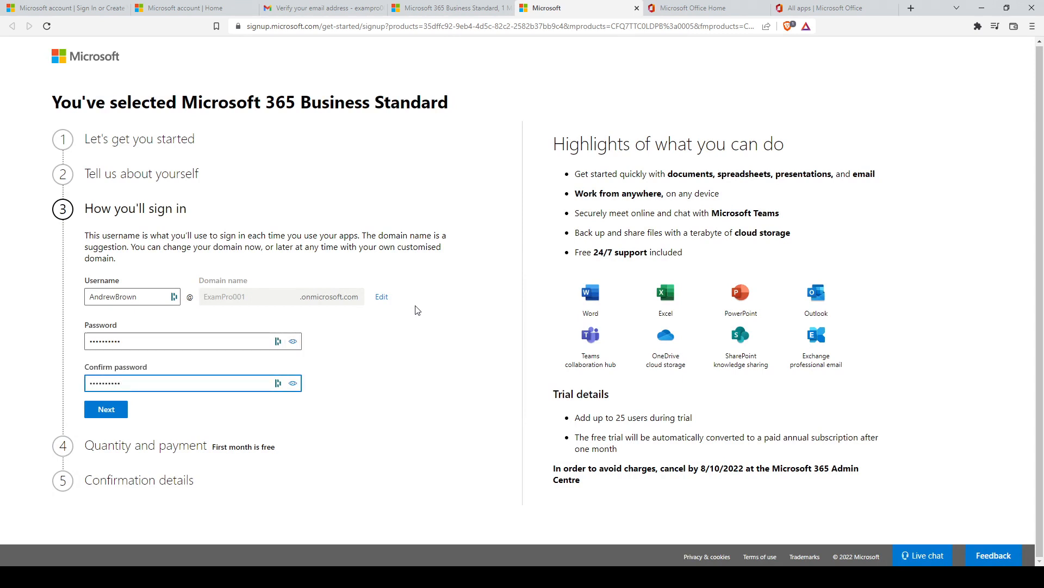
{"action": "left_click", "coordinate": [106, 409]}
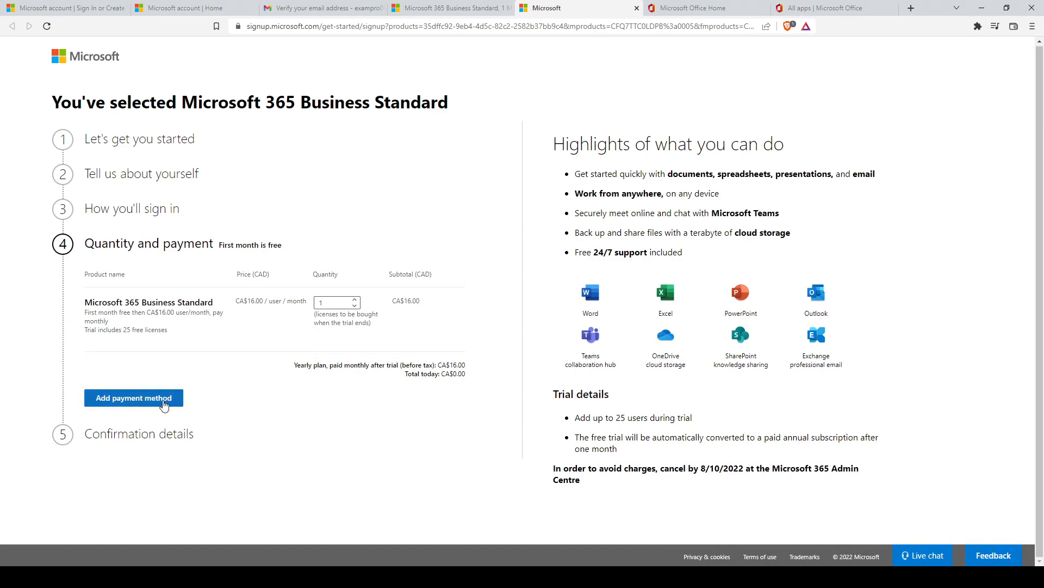
- Keep Quantity at 1 and go to Add payment method
{"action": "left_click", "coordinate": [133, 398]}
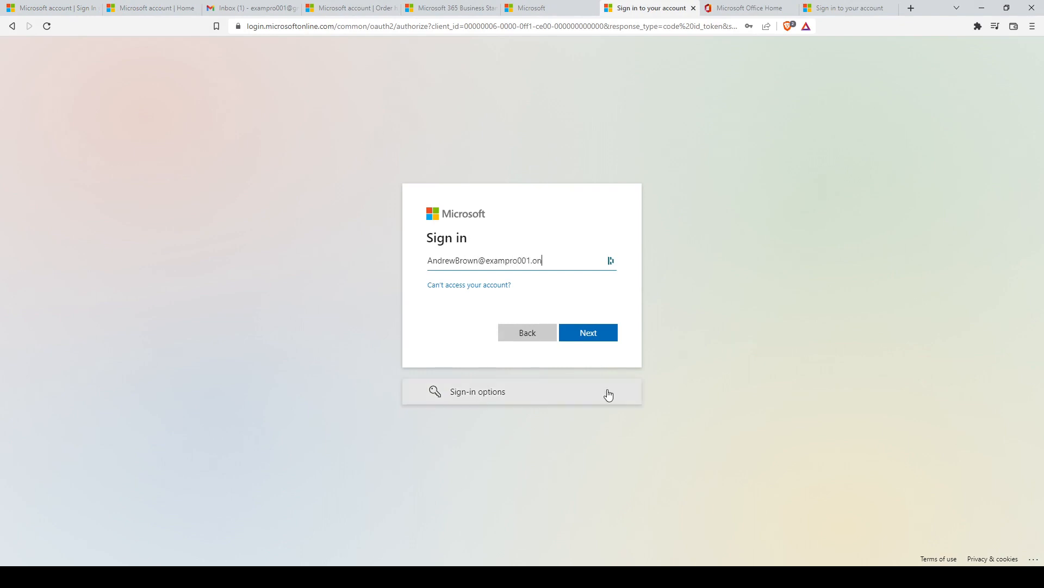
{"action": "type", "text": "microsoft.com"}
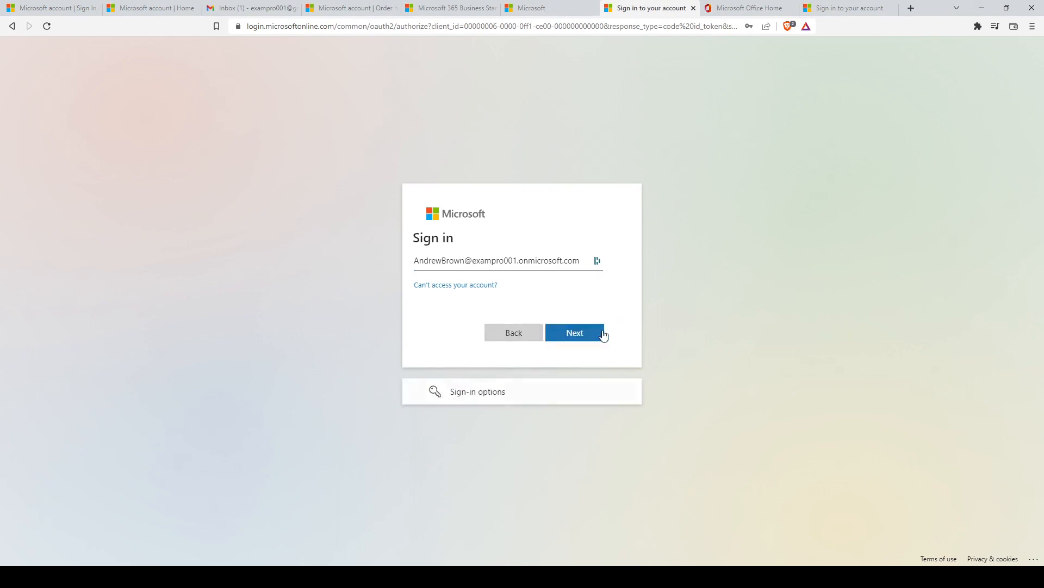
{"action": "left_click", "coordinate": [575, 332]}
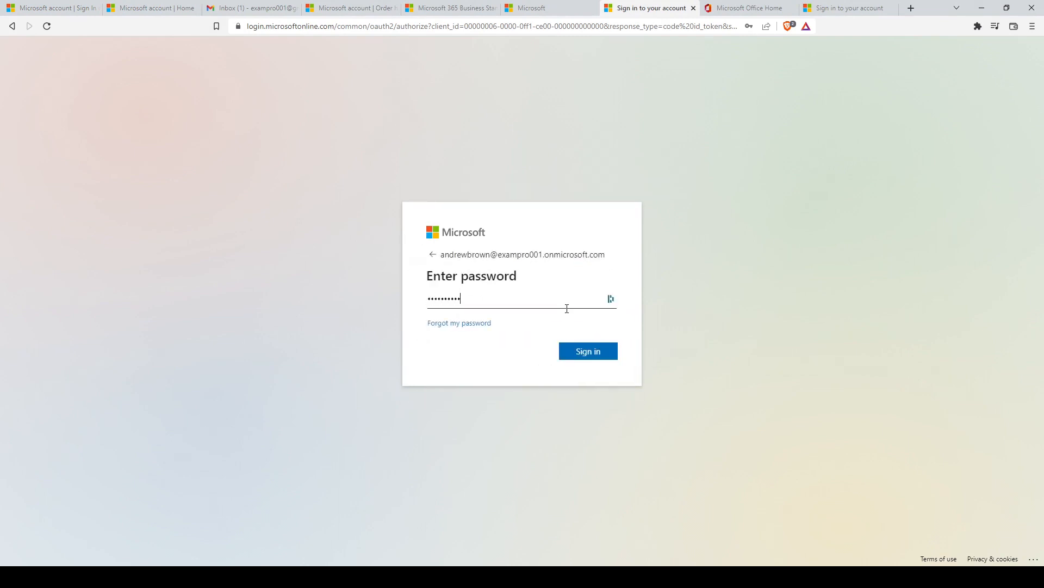
{"action": "left_click", "coordinate": [588, 351]}
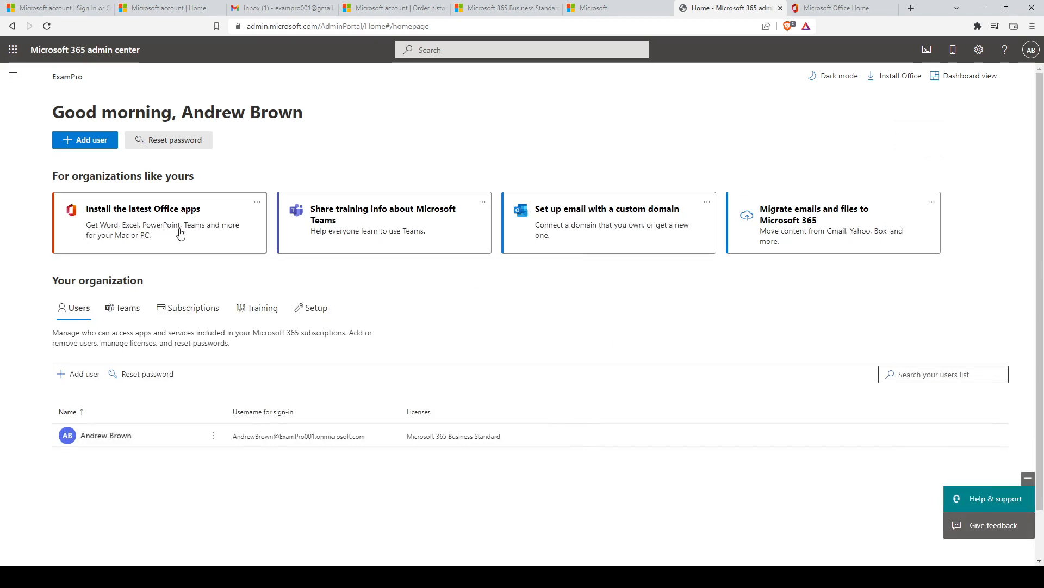
{"action": "mouse_move", "coordinate": [464, 304]}
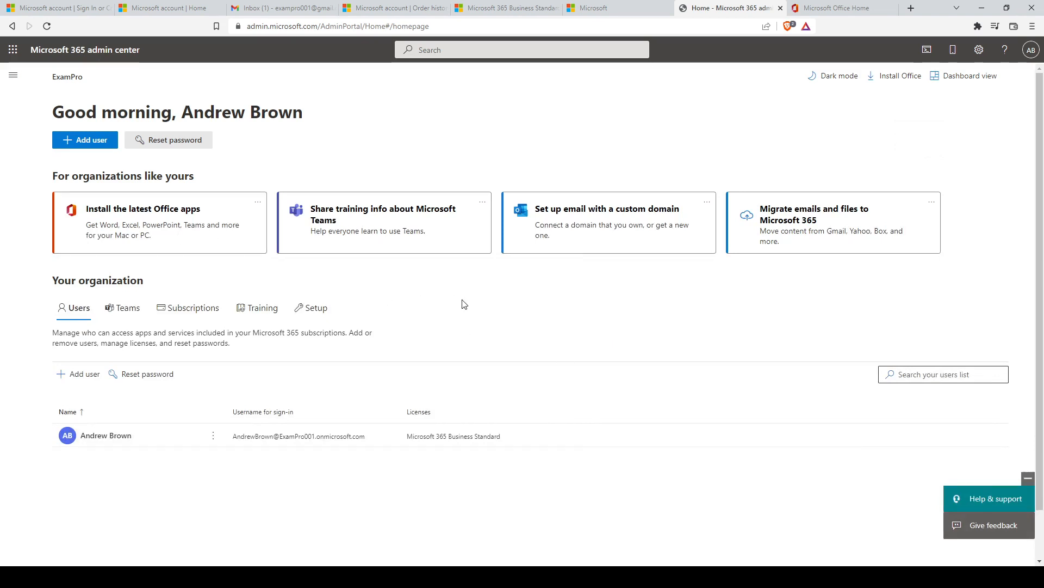
{"action": "mouse_move", "coordinate": [421, 286]}
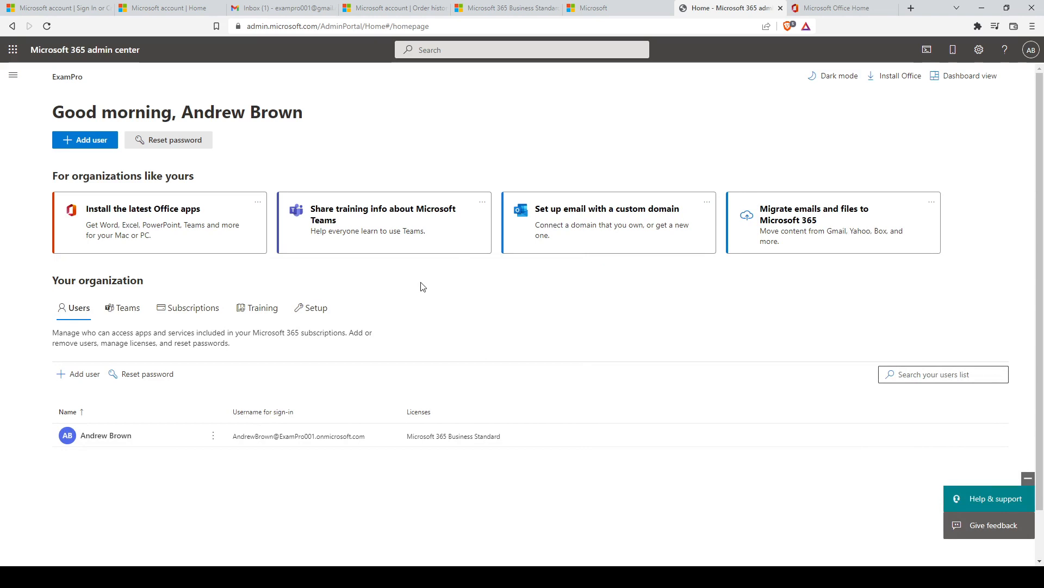
{"action": "mouse_move", "coordinate": [520, 309]}
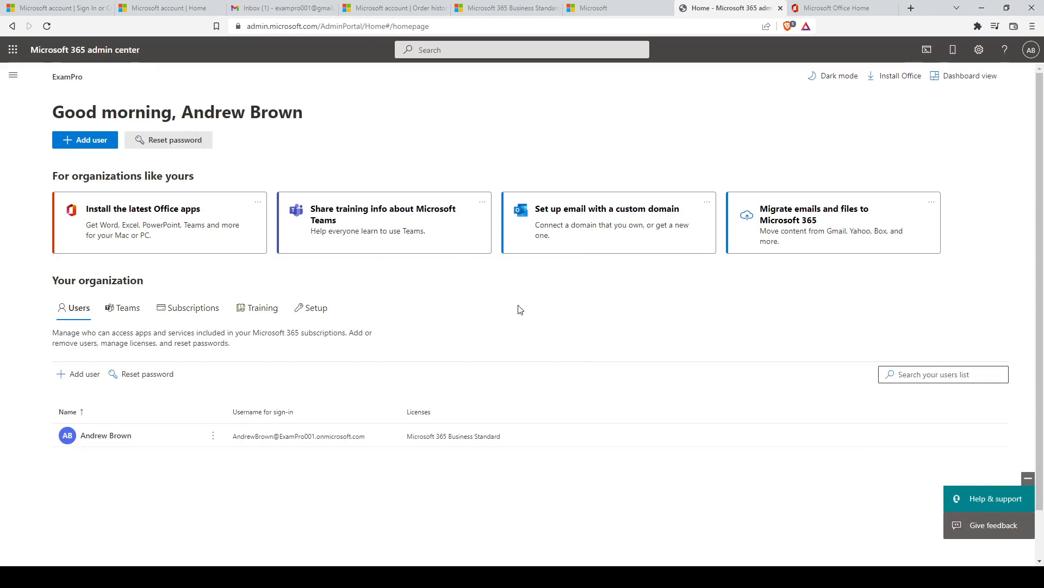
{"action": "left_click", "coordinate": [12, 75]}
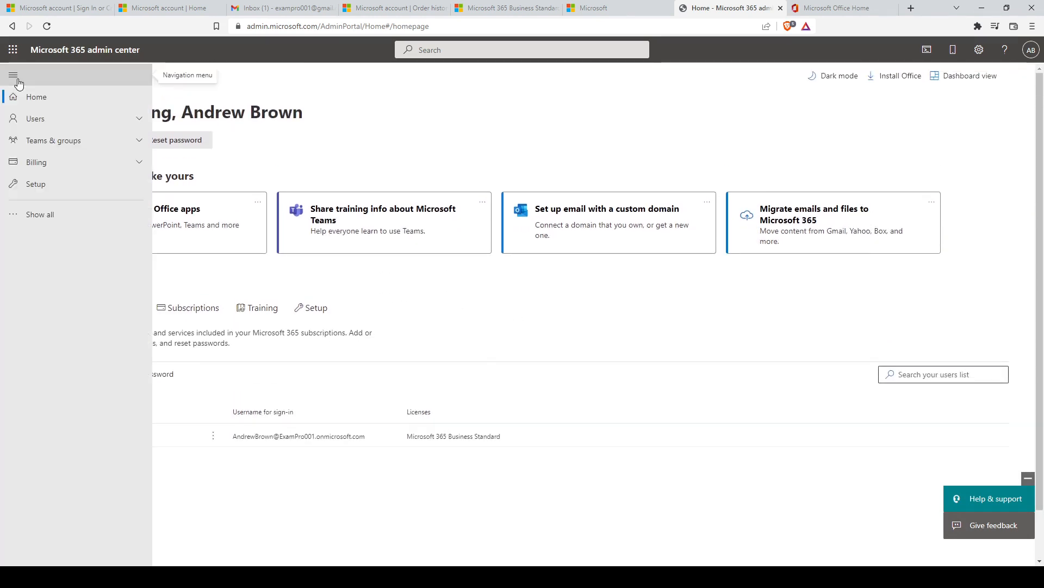
{"action": "left_click", "coordinate": [12, 49]}
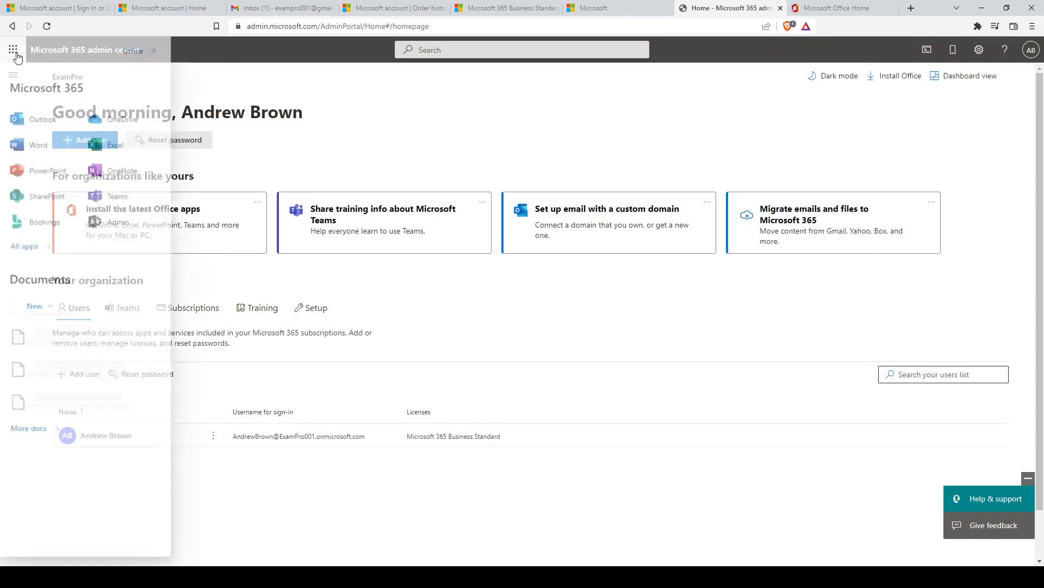
{"action": "left_click", "coordinate": [12, 50]}
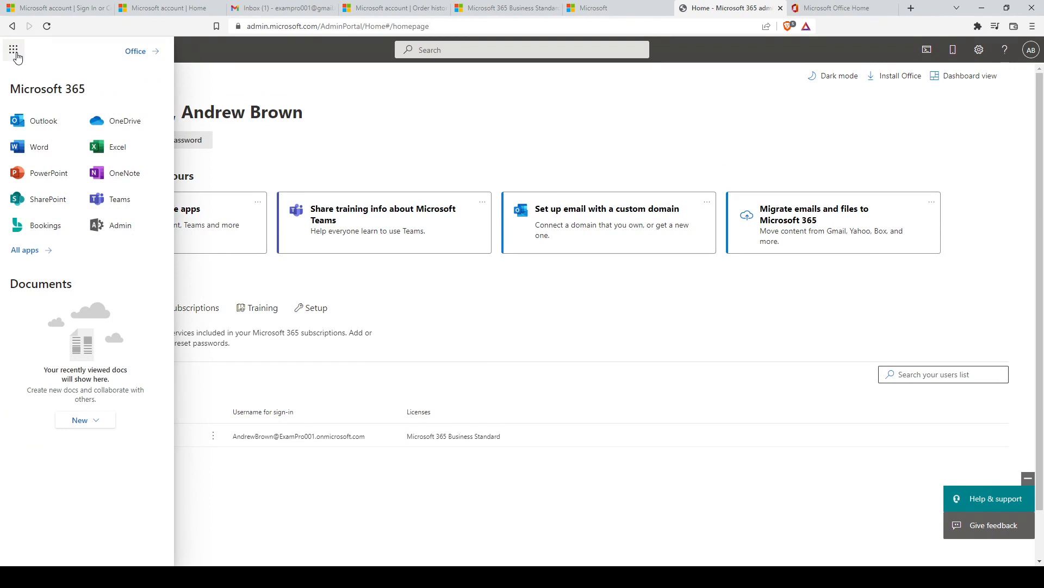
{"action": "left_click", "coordinate": [12, 49]}
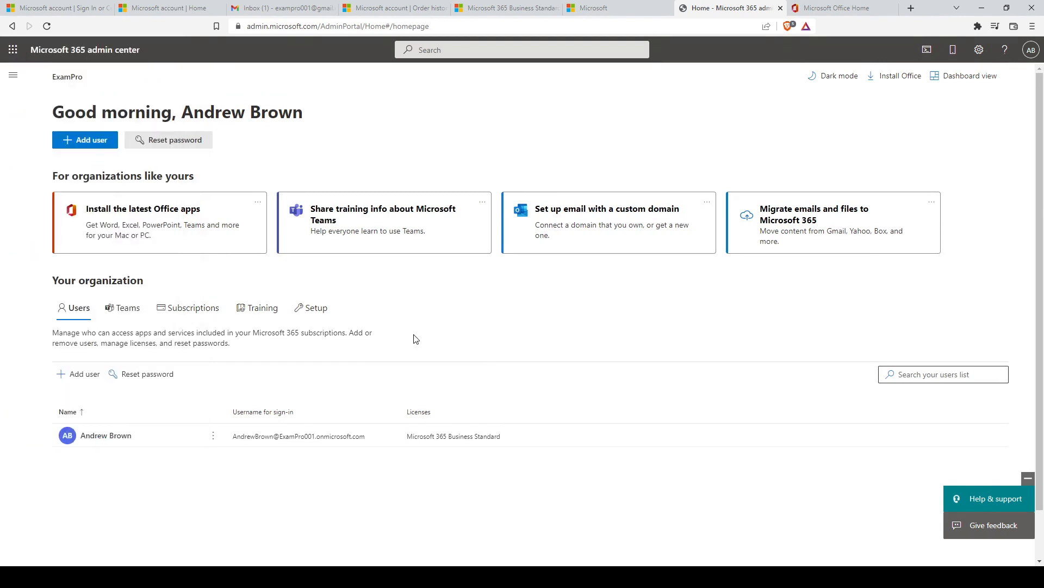
{"action": "mouse_move", "coordinate": [740, 324]}
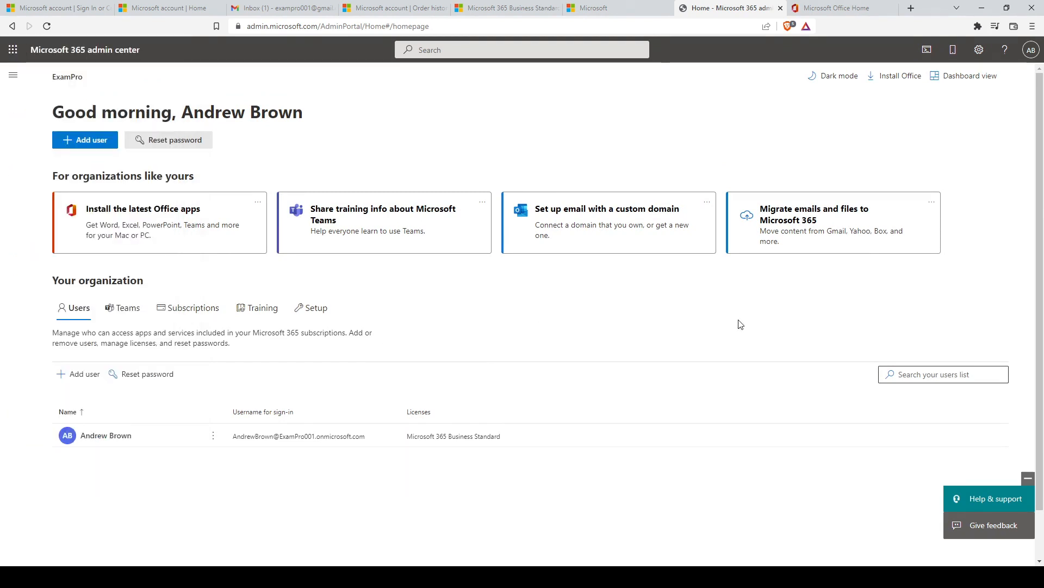
{"action": "mouse_move", "coordinate": [901, 75]}
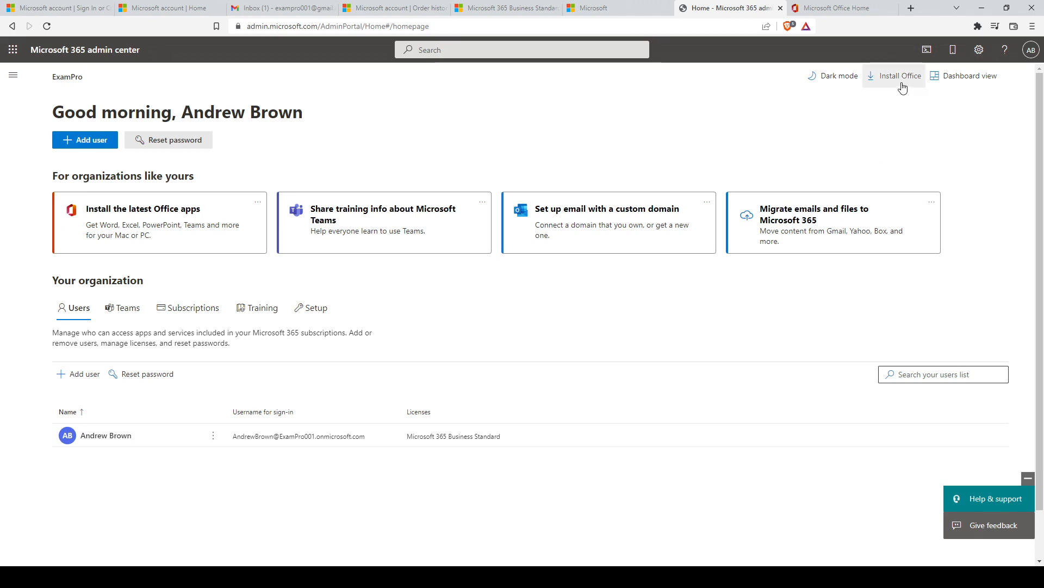
{"action": "mouse_move", "coordinate": [260, 253]}
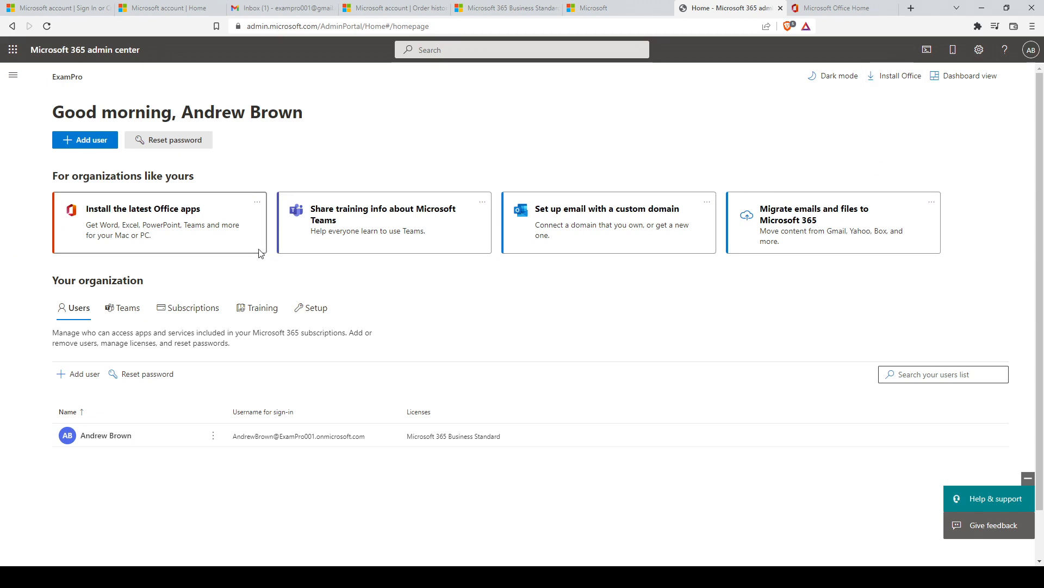
{"action": "mouse_move", "coordinate": [125, 233]}
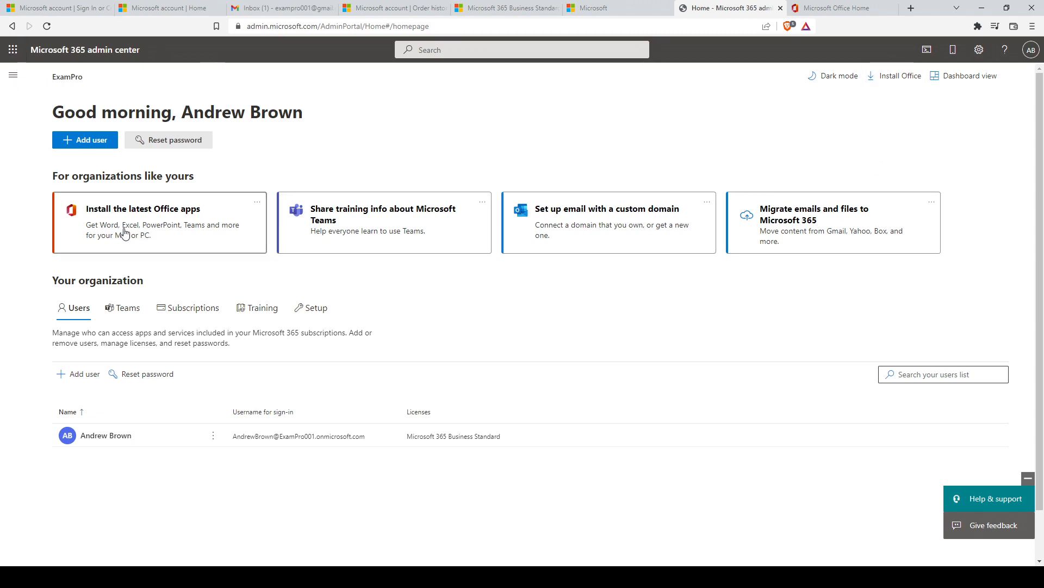